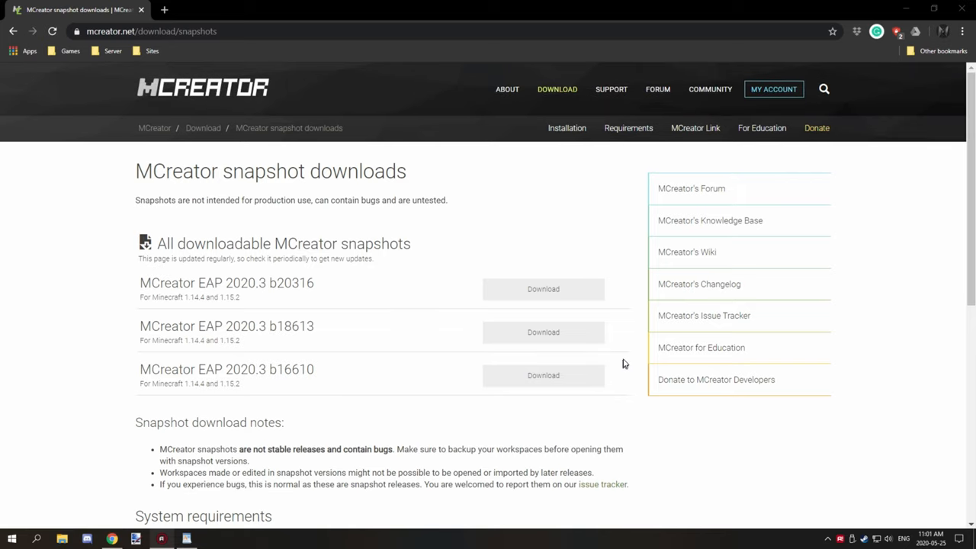
# Scroll down the main Download page showing the MCreator 2020.3 release.
pyautogui.scroll(-3)
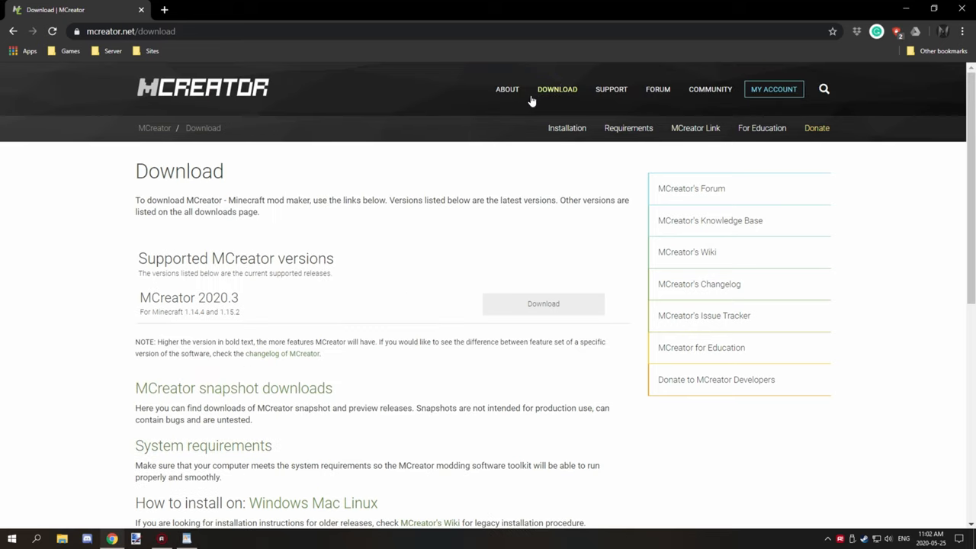
pyautogui.moveTo(413, 167)
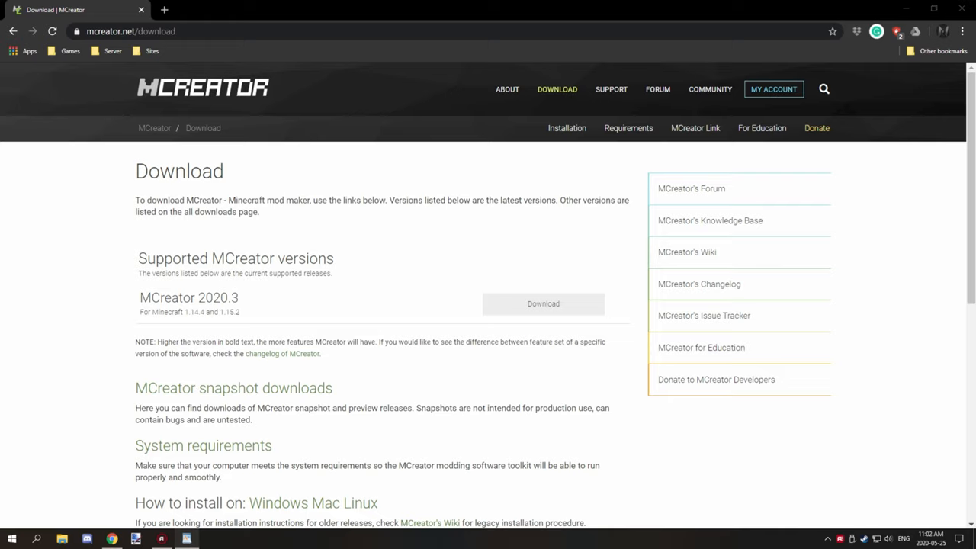
pyautogui.moveTo(108, 283)
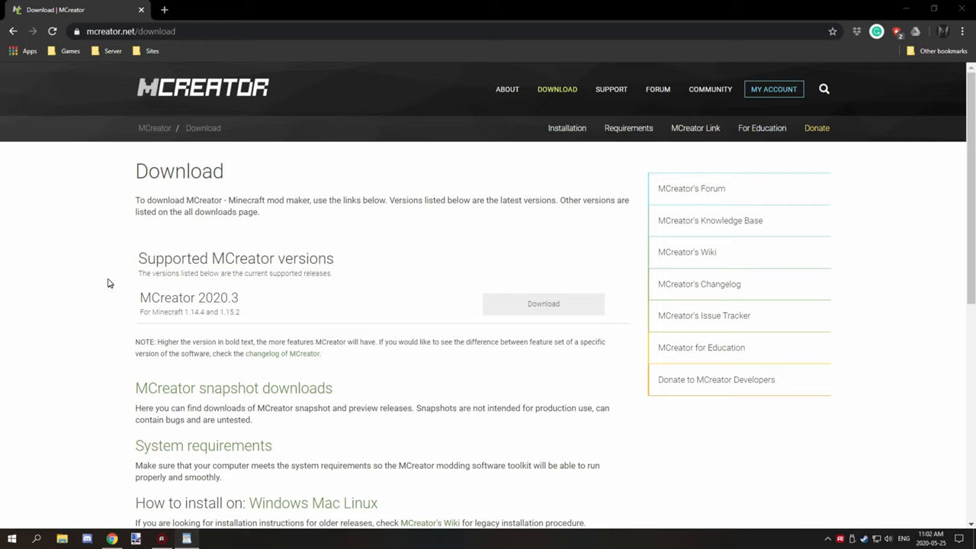
pyautogui.moveTo(469, 156)
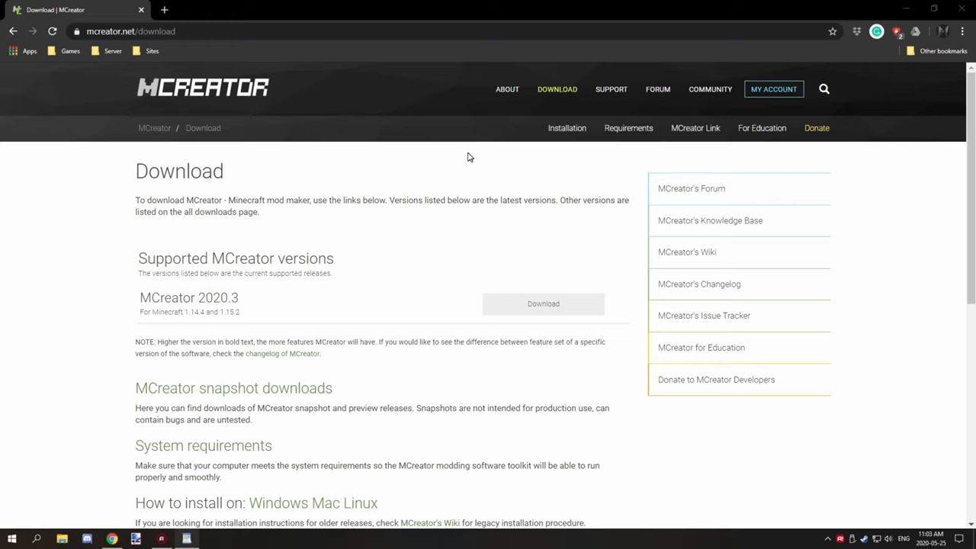
pyautogui.moveTo(471, 153)
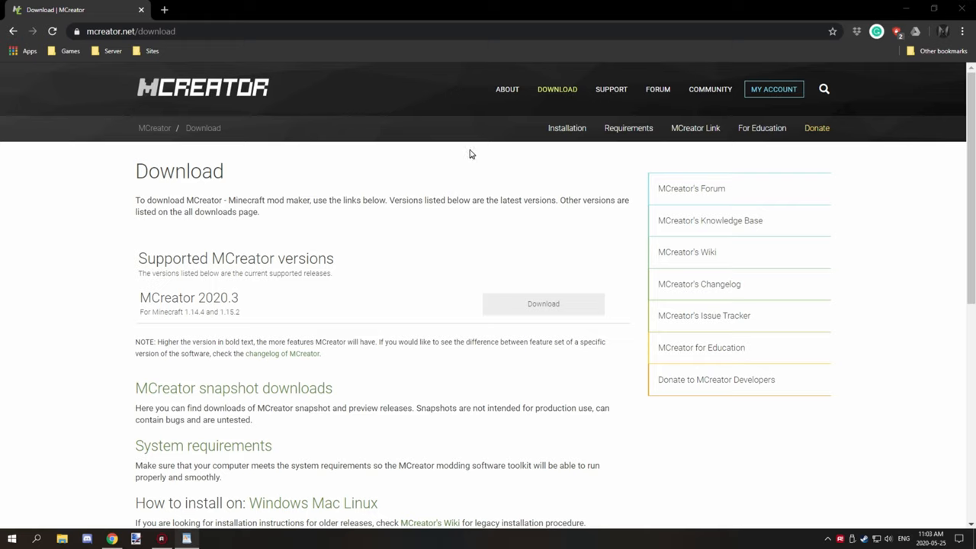
pyautogui.moveTo(475, 152)
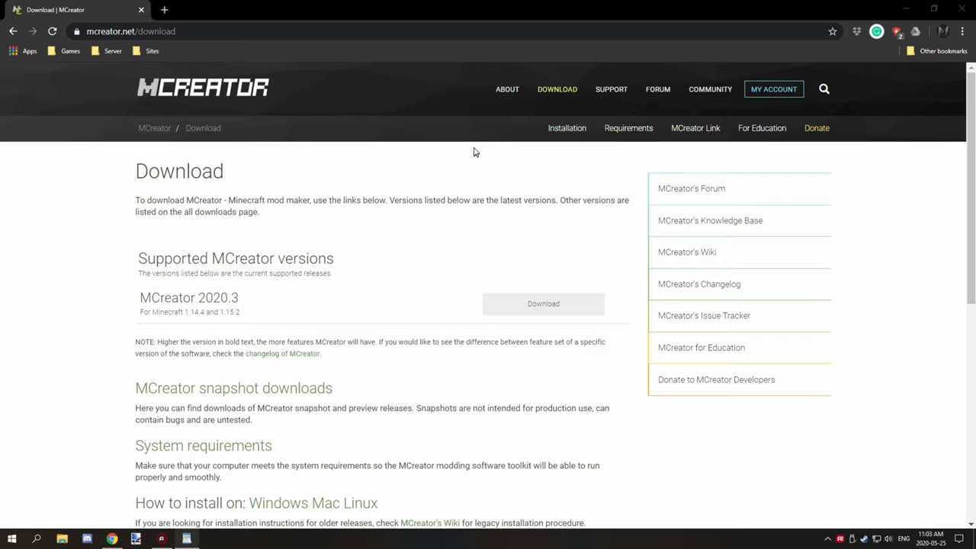
pyautogui.moveTo(485, 139)
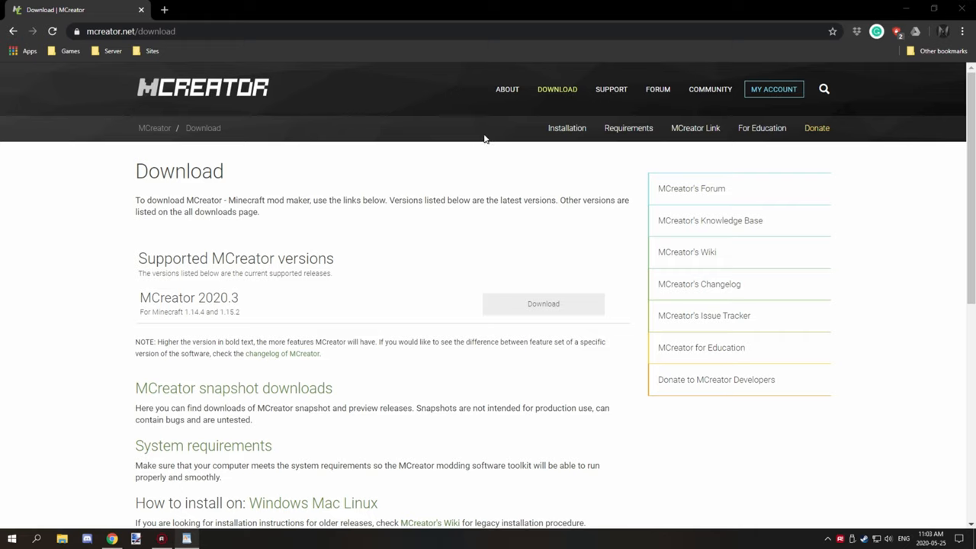
pyautogui.moveTo(484, 138)
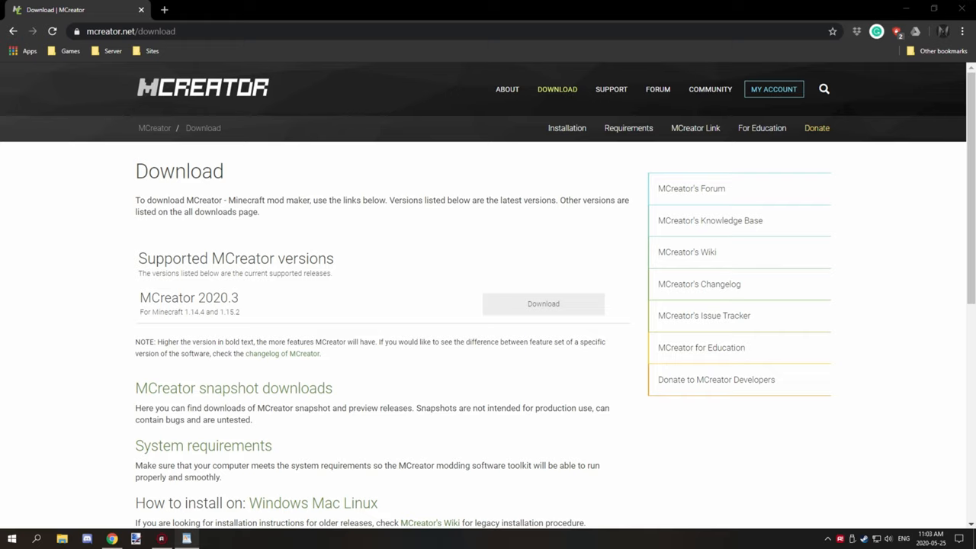
pyautogui.moveTo(288, 287)
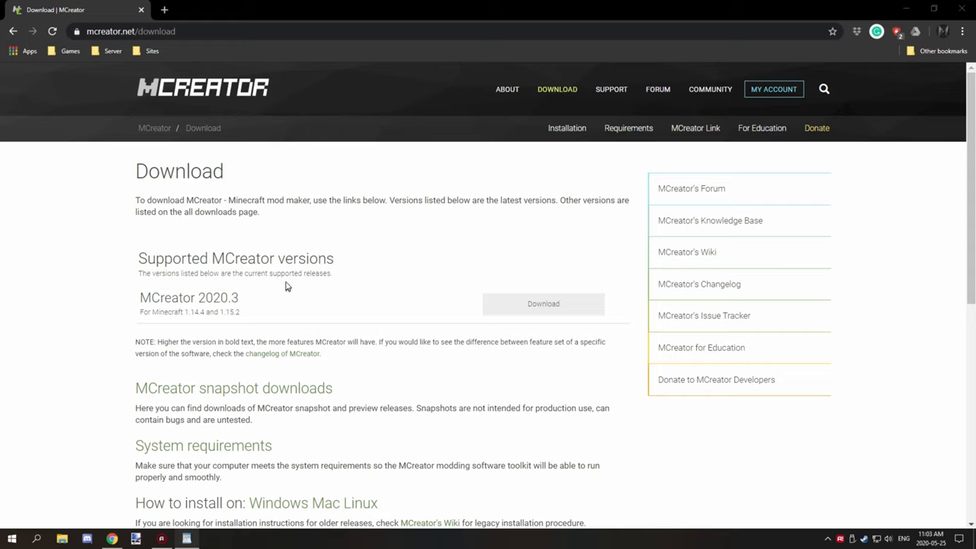
pyautogui.doubleClick(219, 297)
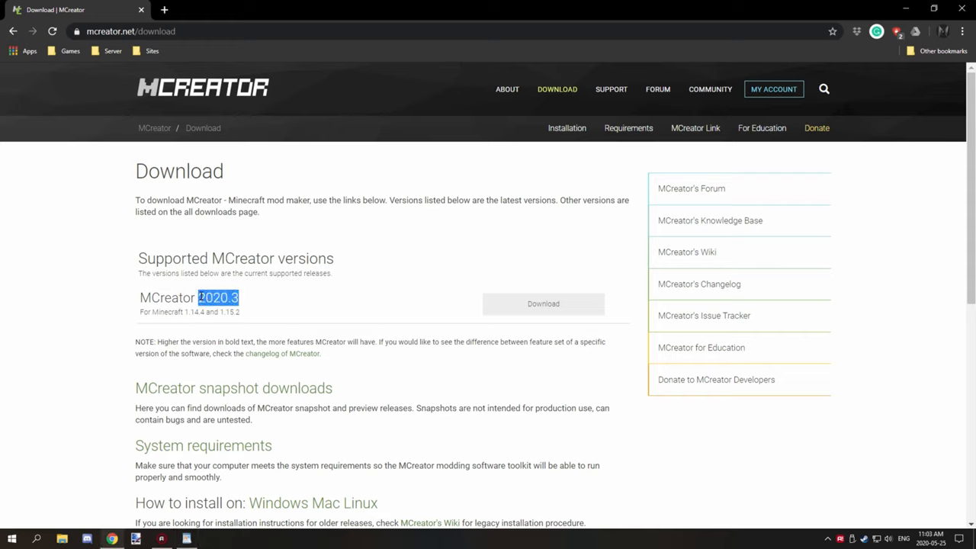
pyautogui.moveTo(371, 273)
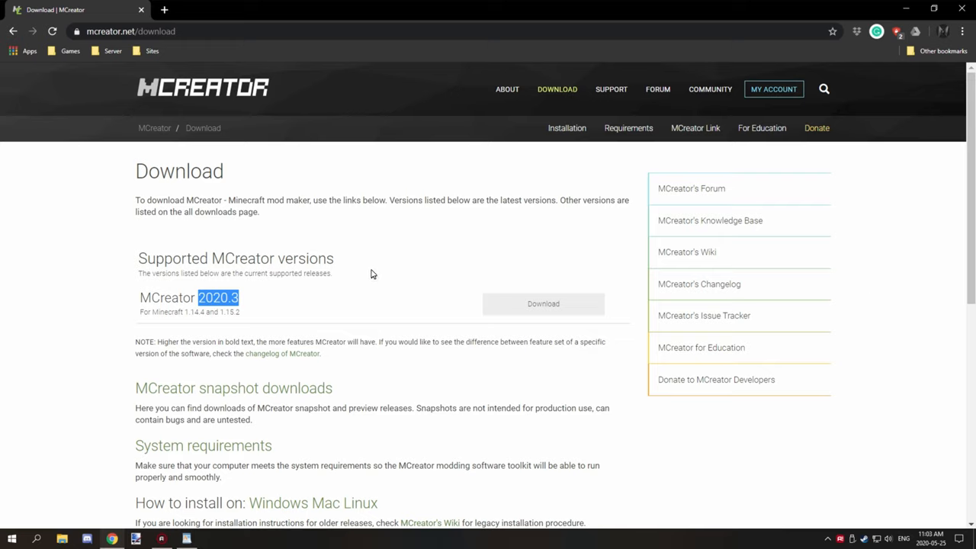
pyautogui.moveTo(352, 246)
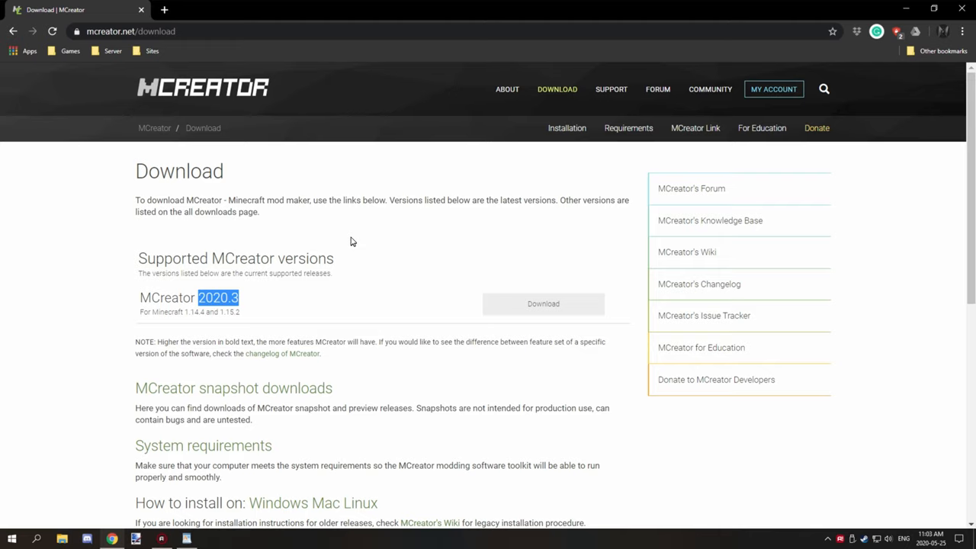
pyautogui.moveTo(389, 235)
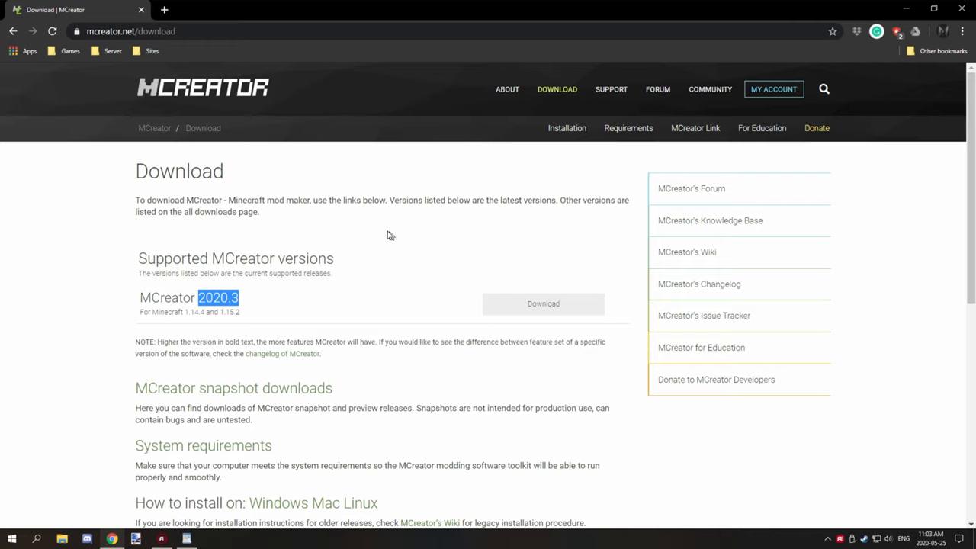
pyautogui.moveTo(304, 313)
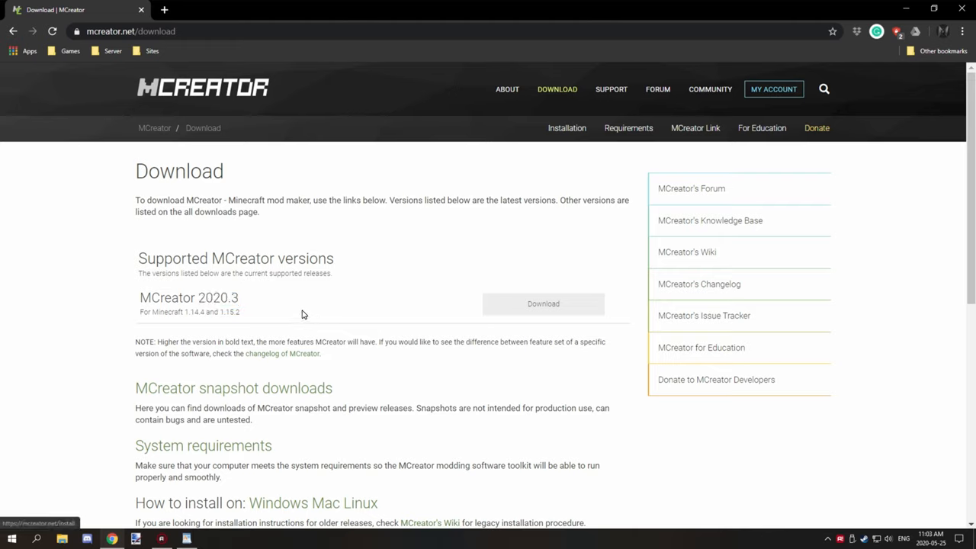
pyautogui.moveTo(262, 305)
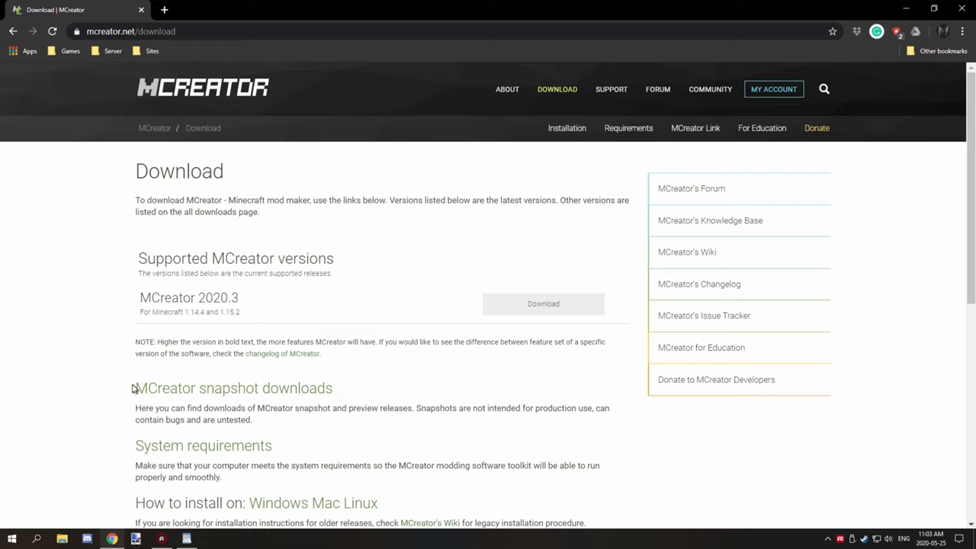
pyautogui.moveTo(263, 391)
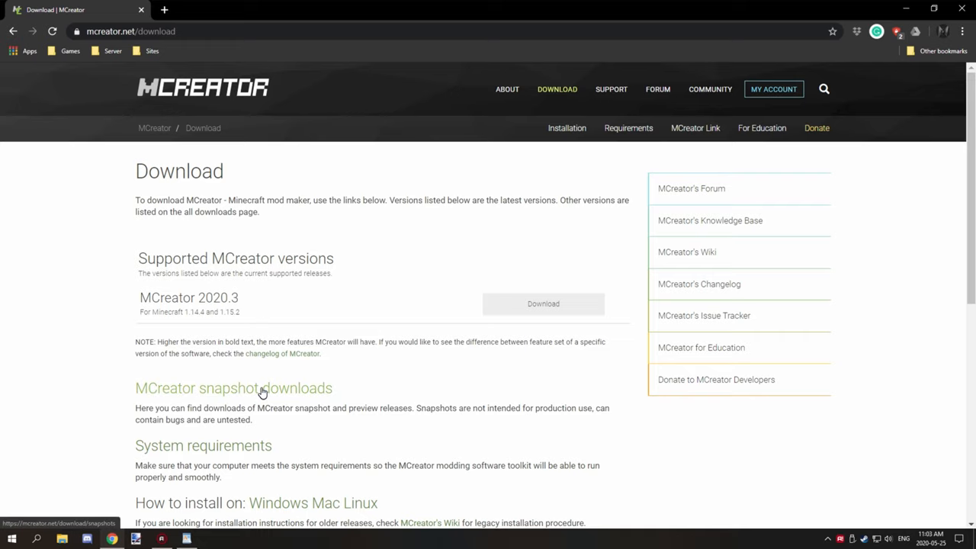
# Open the snapshot downloads page and select the newest build number b20316.
pyautogui.click(233, 388)
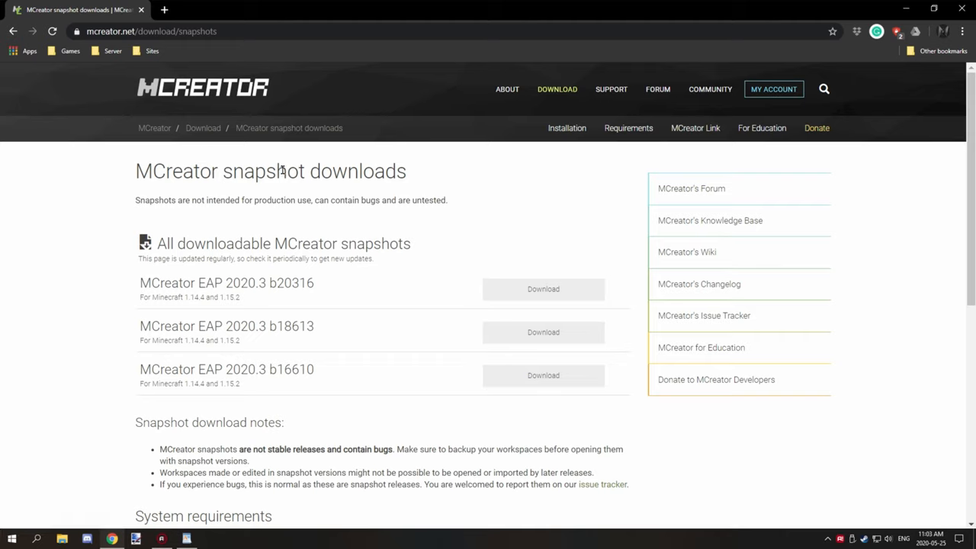
pyautogui.moveTo(332, 171)
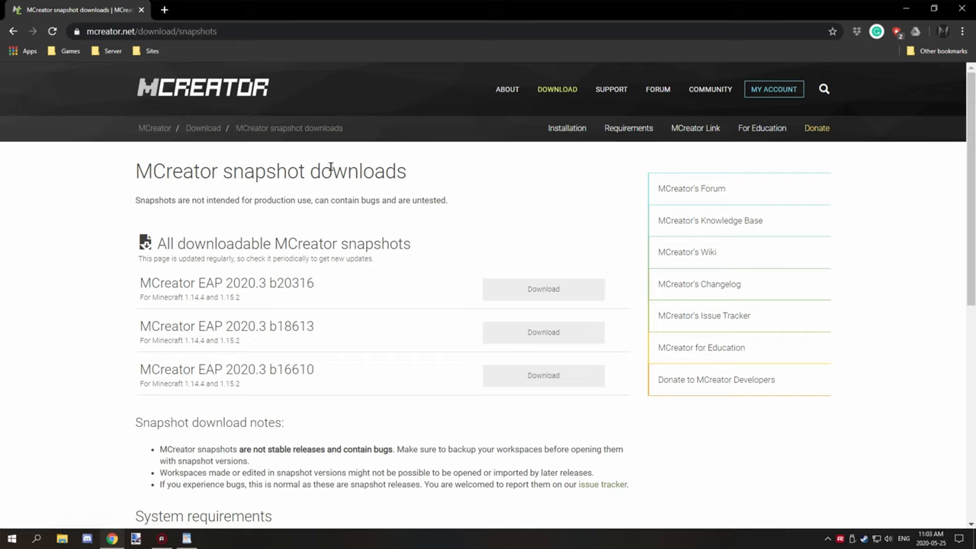
pyautogui.moveTo(156, 233)
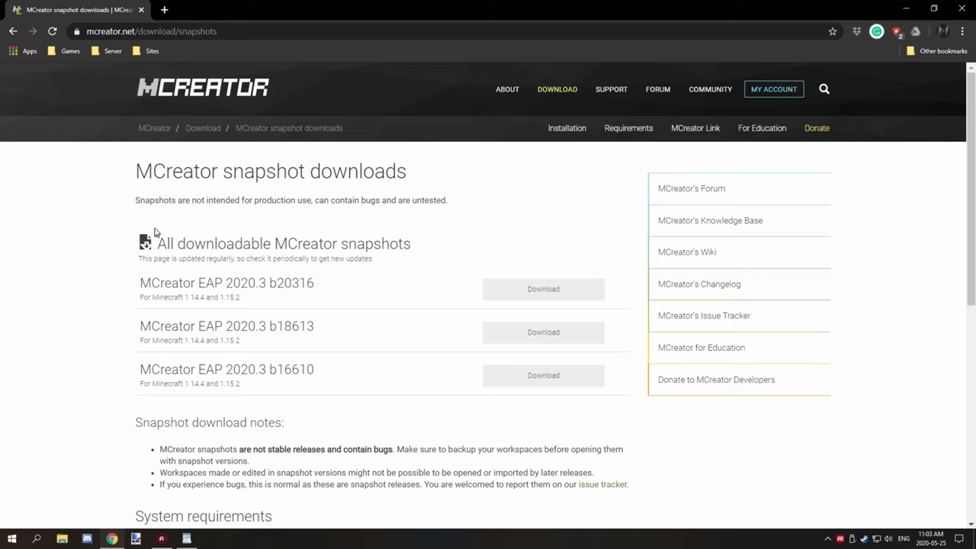
pyautogui.moveTo(506, 239)
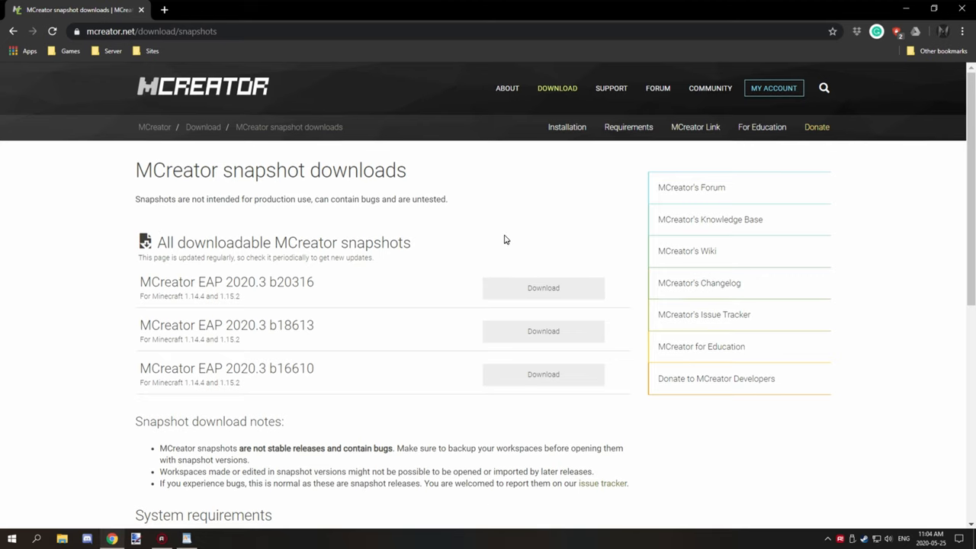
pyautogui.scroll(-3)
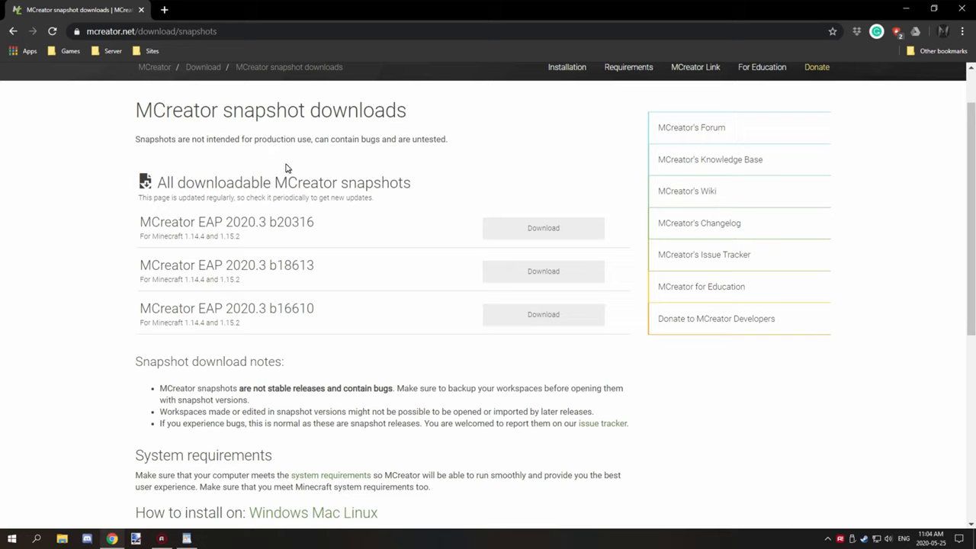
pyautogui.moveTo(305, 177)
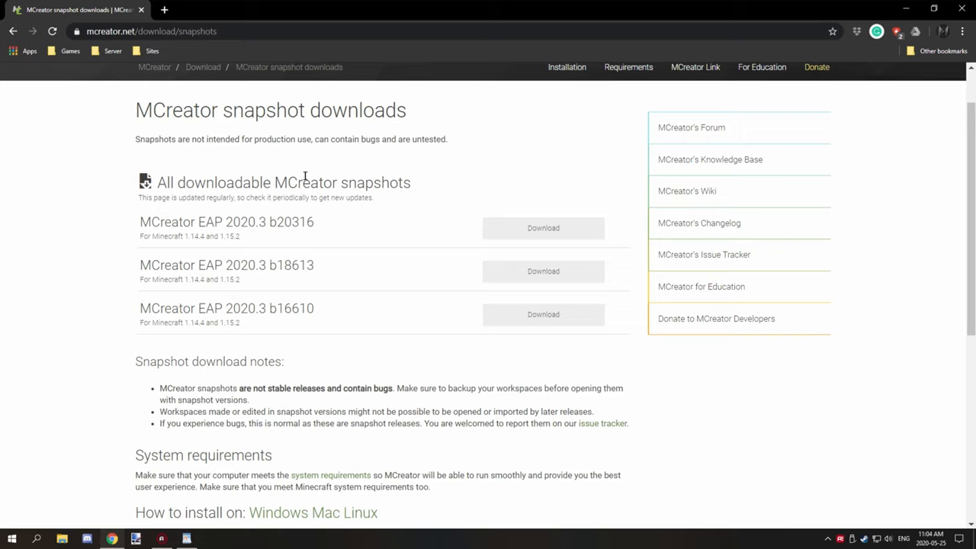
pyautogui.moveTo(564, 158)
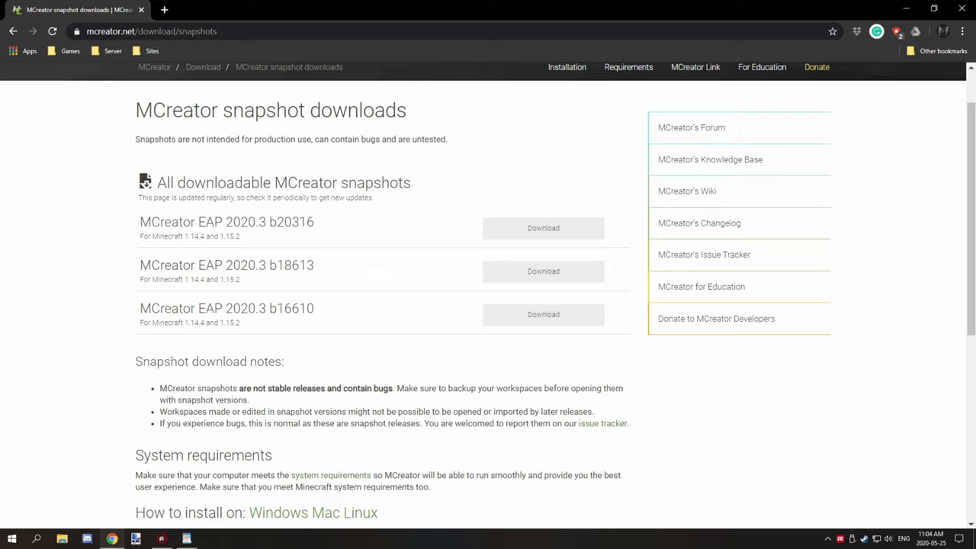
pyautogui.moveTo(472, 217)
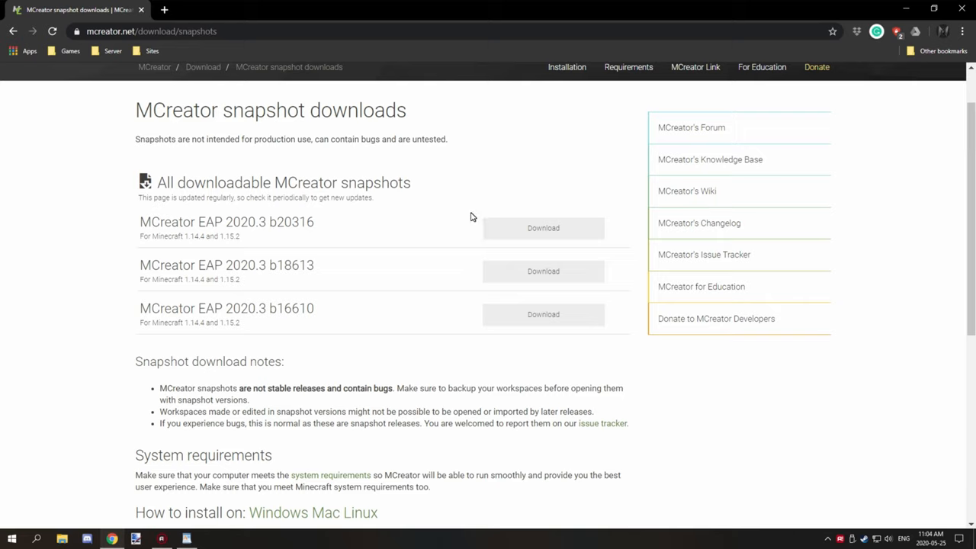
pyautogui.moveTo(244, 214)
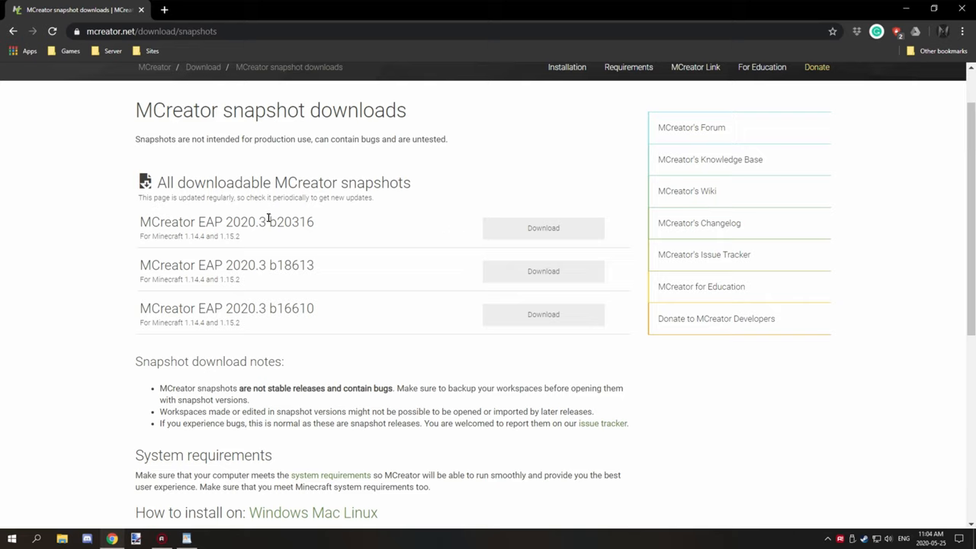
pyautogui.moveTo(310, 222)
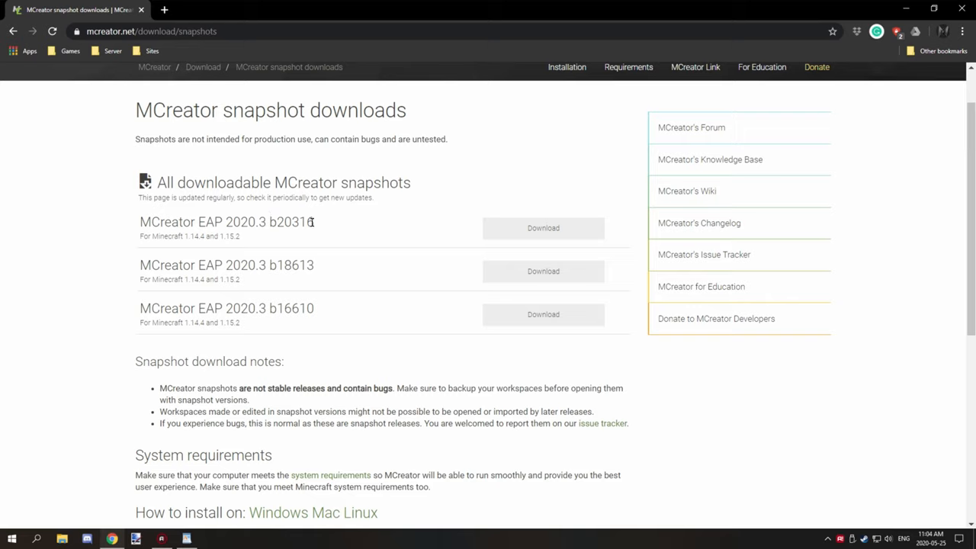
pyautogui.doubleClick(296, 222)
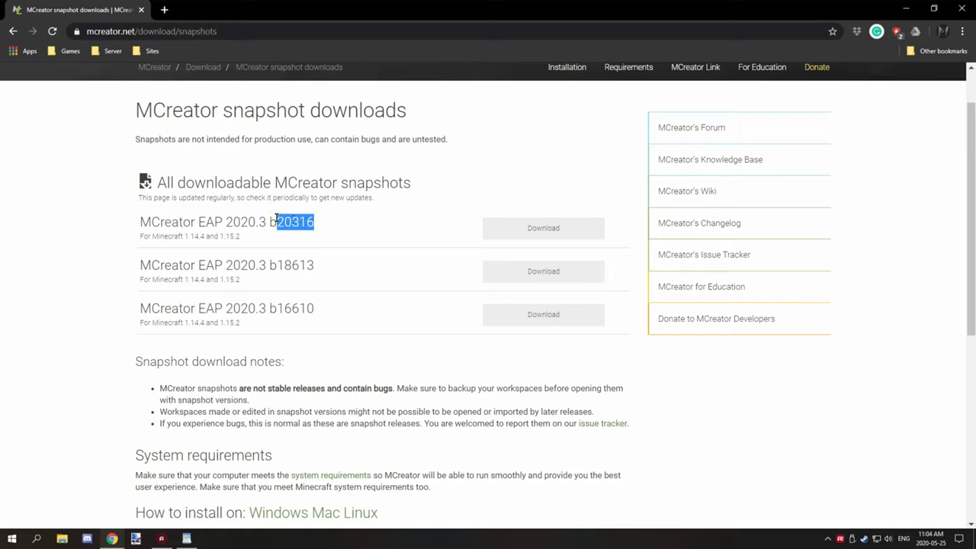
pyautogui.click(314, 221)
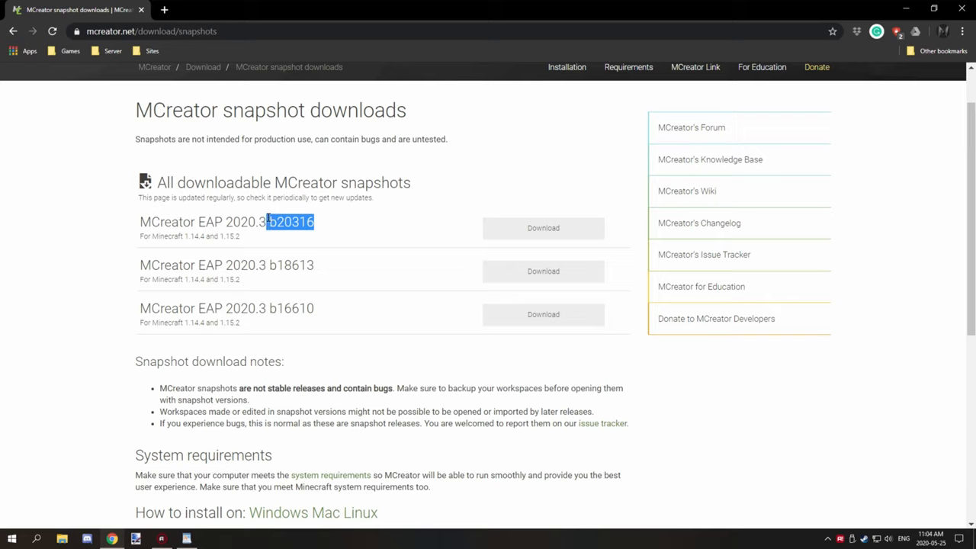
pyautogui.moveTo(322, 216)
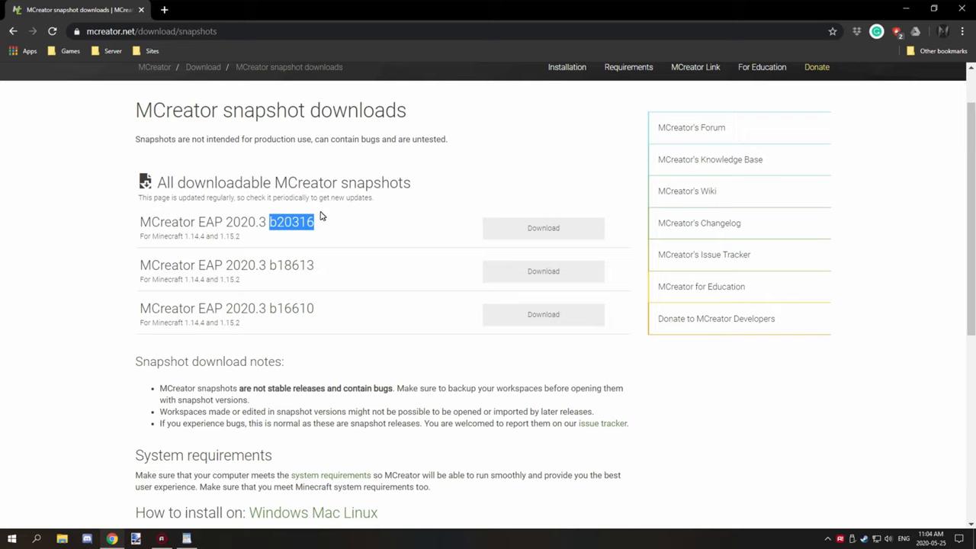
pyautogui.moveTo(321, 270)
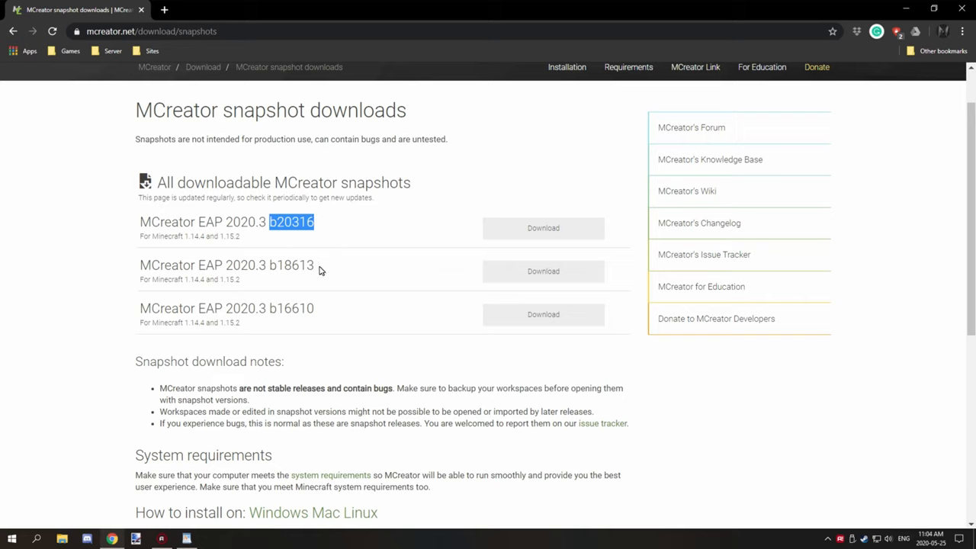
pyautogui.doubleClick(291, 265)
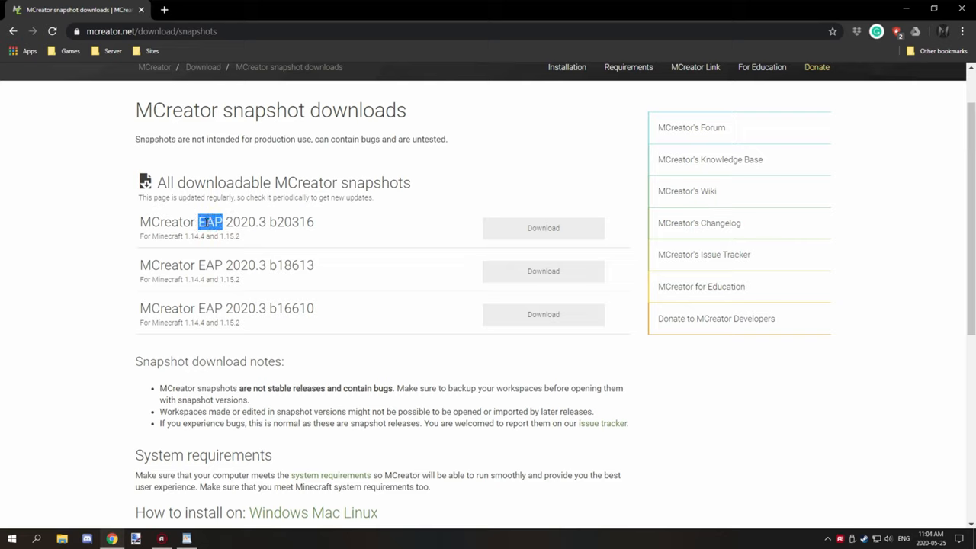
pyautogui.moveTo(174, 222)
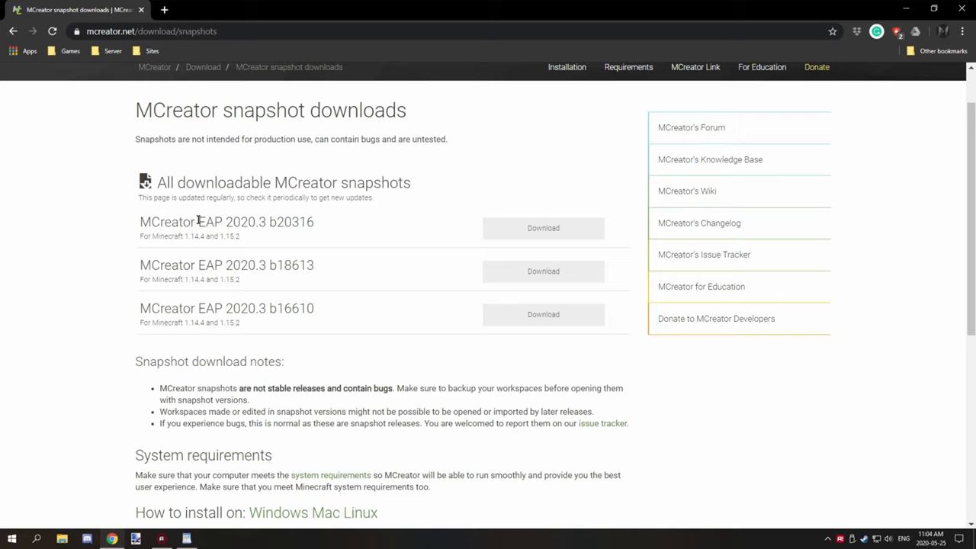
pyautogui.doubleClick(221, 235)
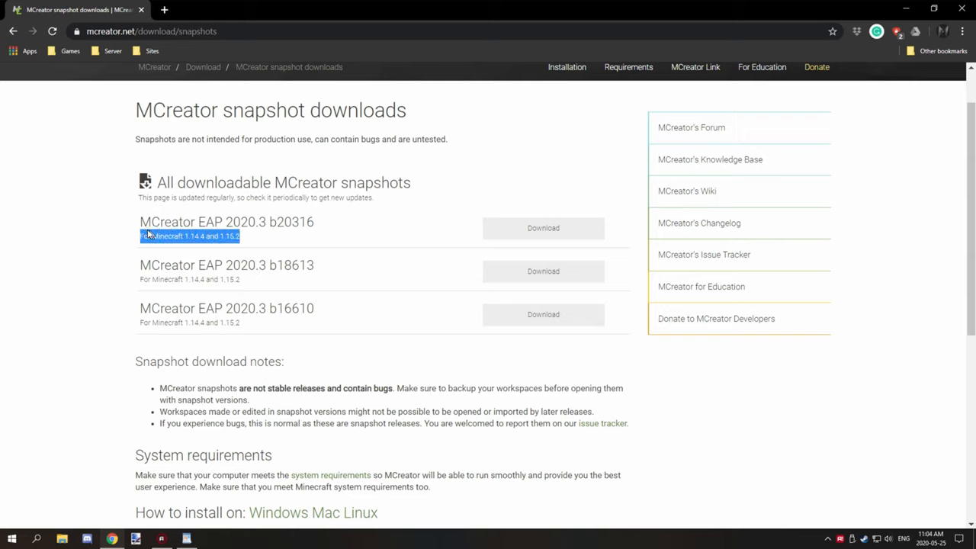
pyautogui.click(189, 236)
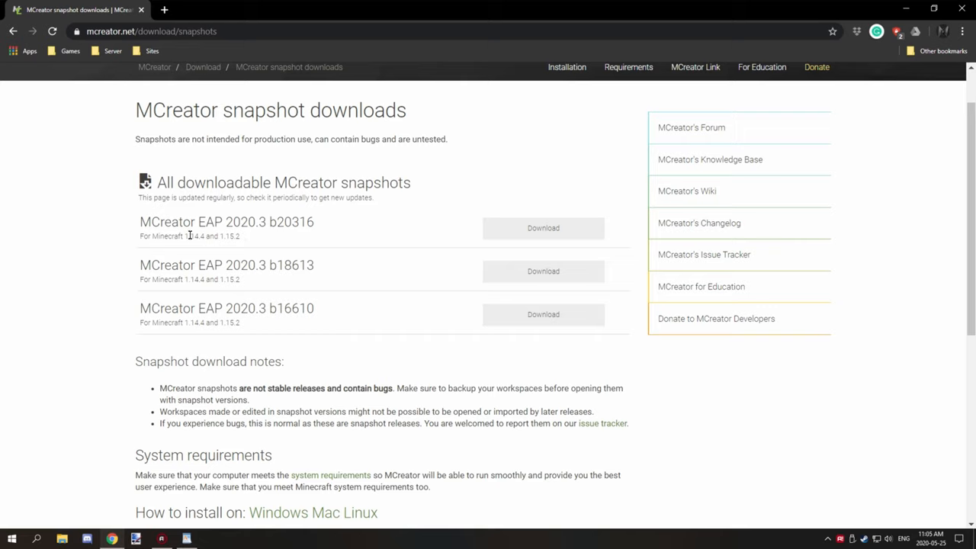
pyautogui.moveTo(229, 234)
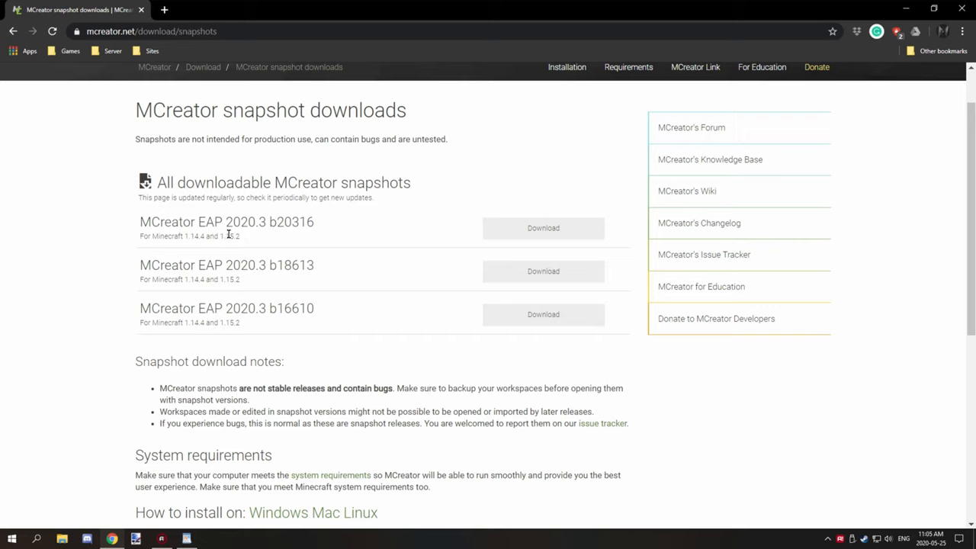
pyautogui.moveTo(255, 235)
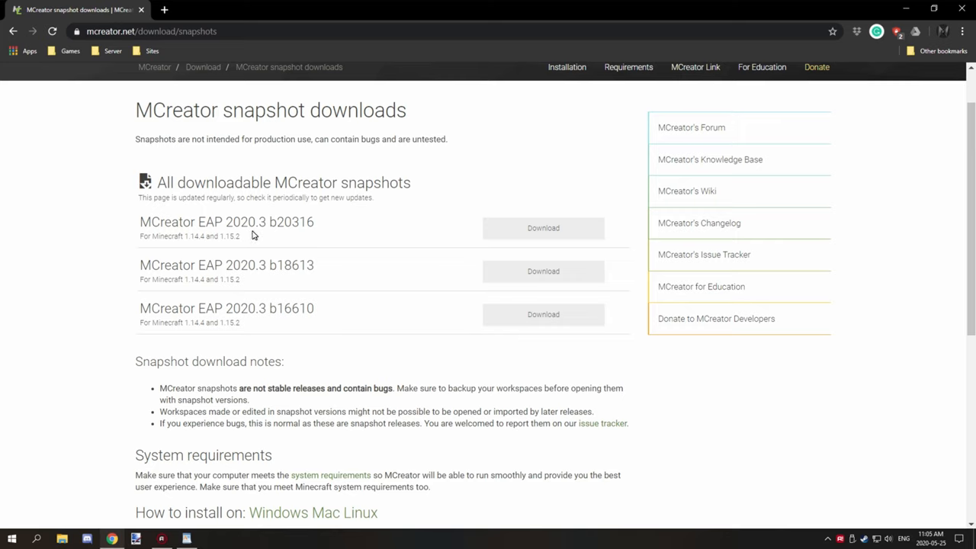
pyautogui.moveTo(242, 256)
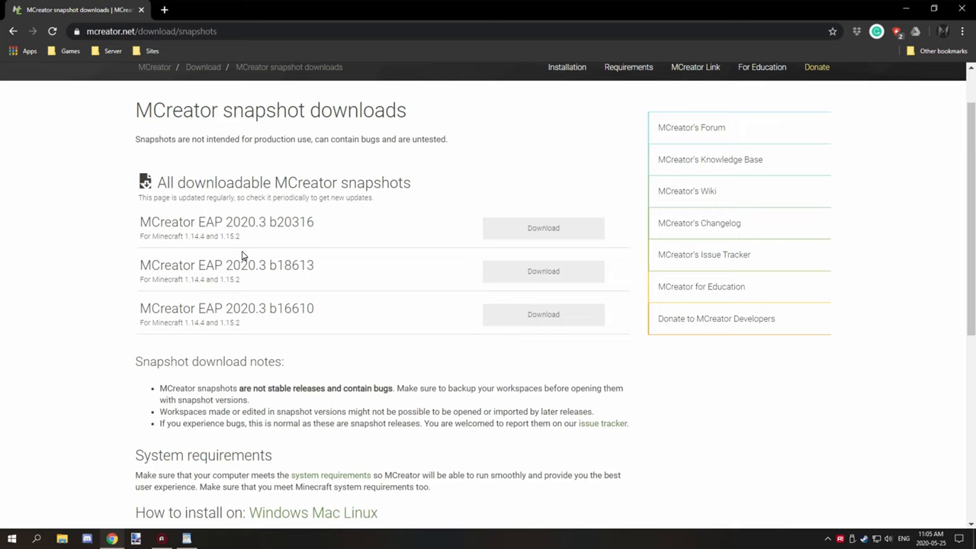
pyautogui.scroll(-3)
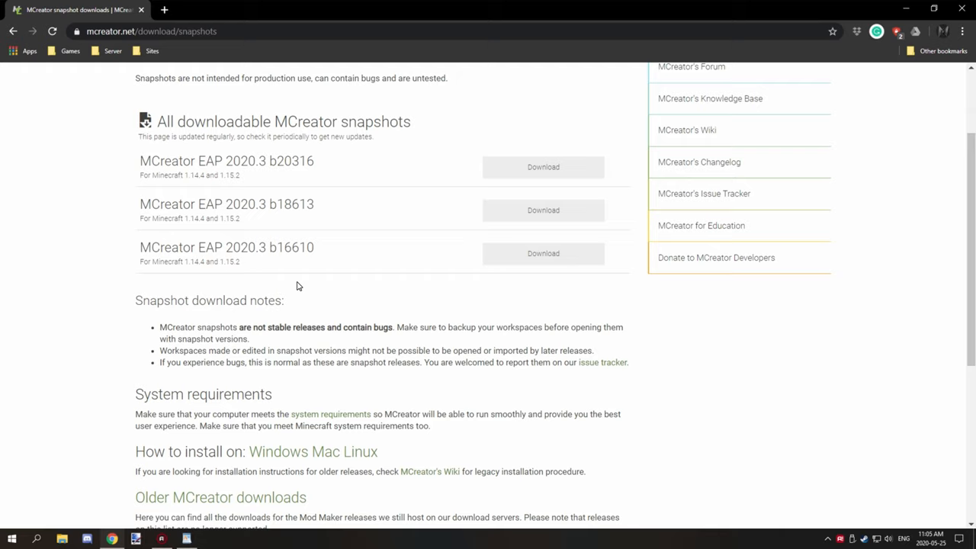
pyautogui.moveTo(236, 343)
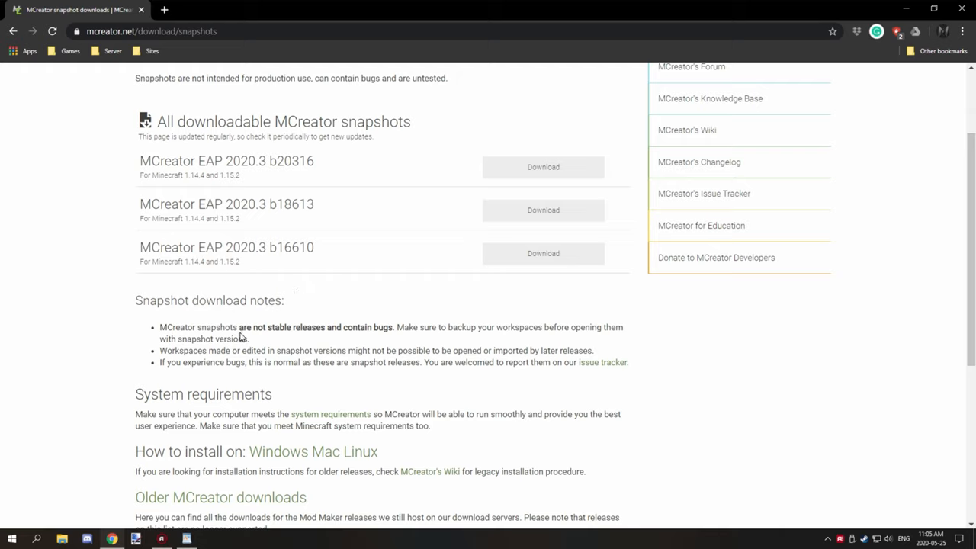
pyautogui.moveTo(267, 339)
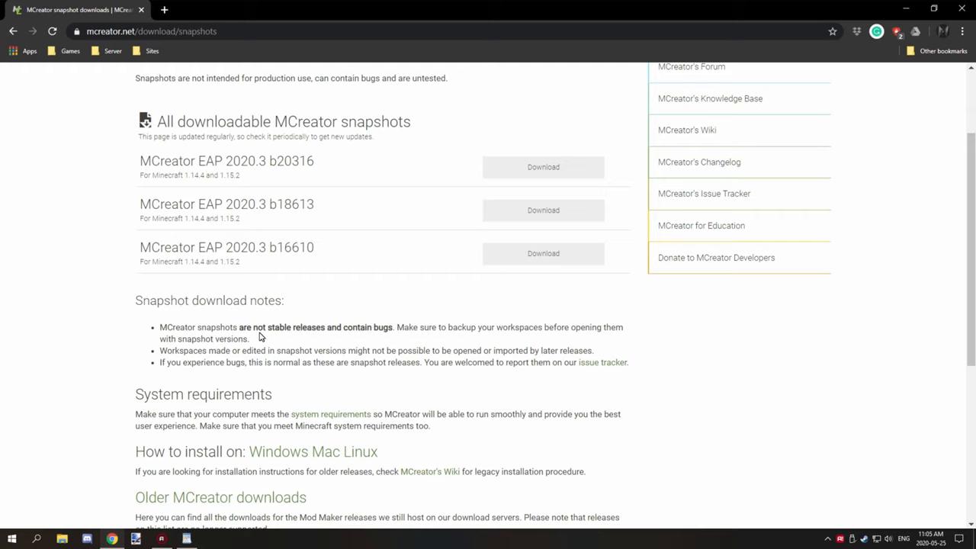
pyautogui.moveTo(352, 338)
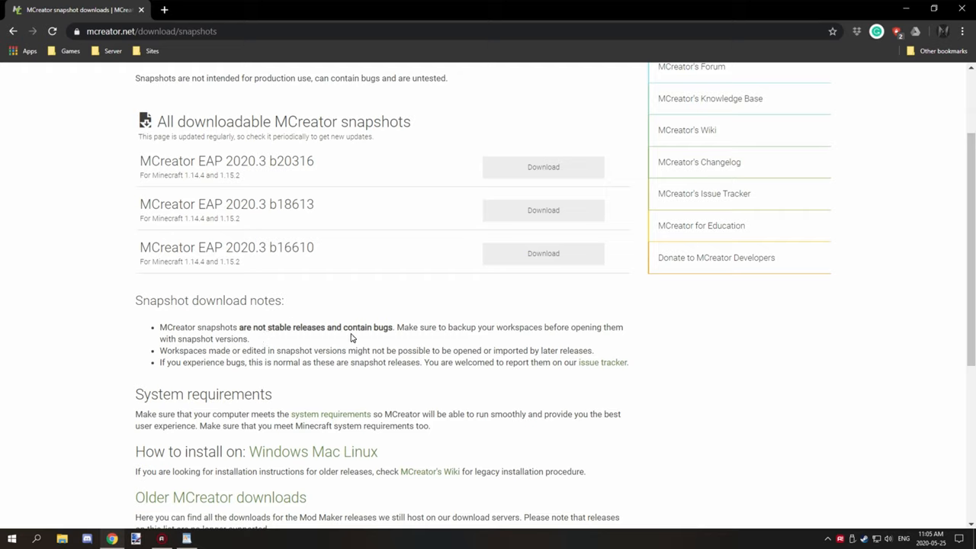
pyautogui.moveTo(288, 327)
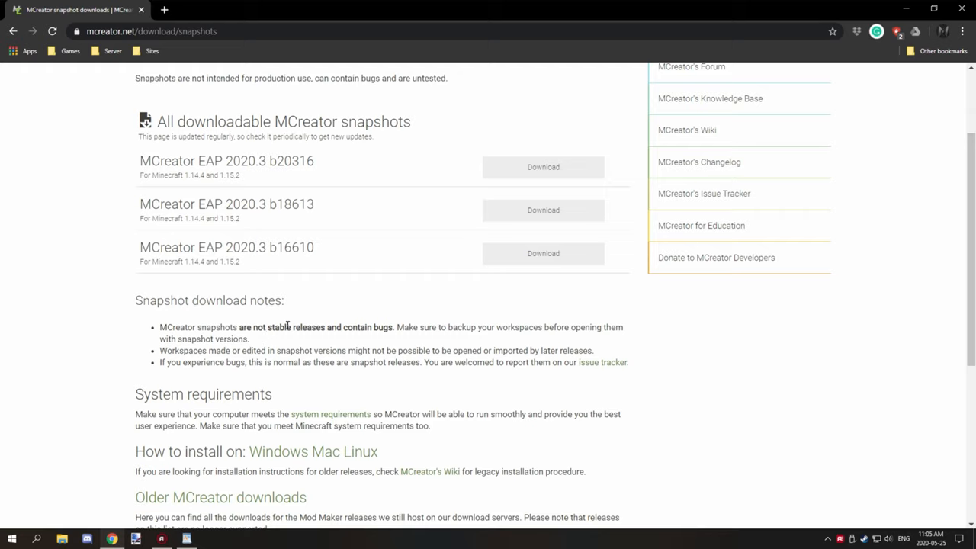
pyautogui.moveTo(264, 327)
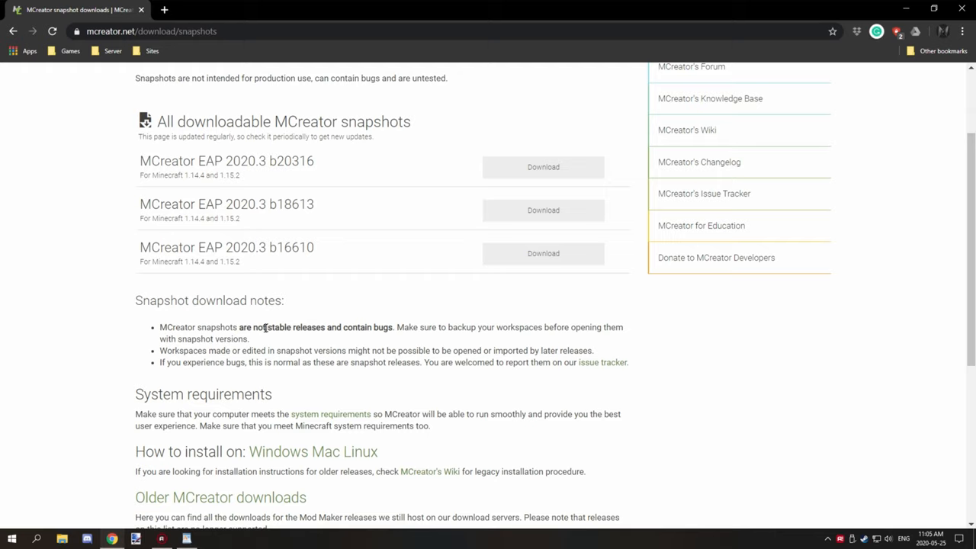
pyautogui.moveTo(263, 339)
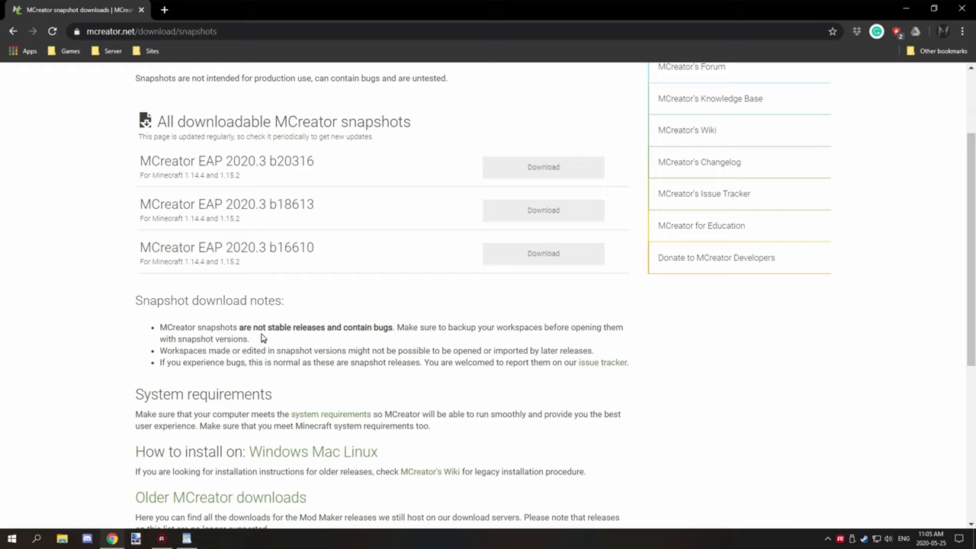
pyautogui.moveTo(216, 343)
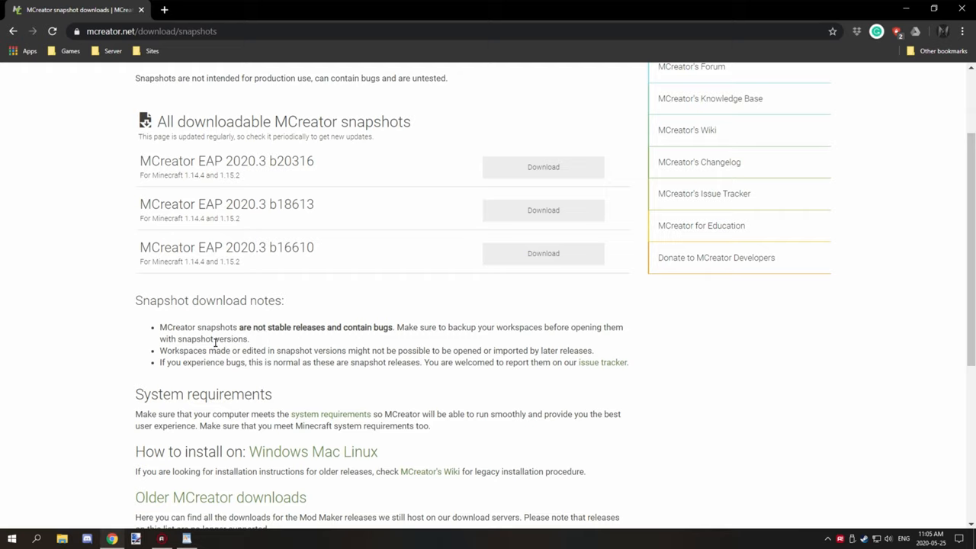
pyautogui.moveTo(222, 336)
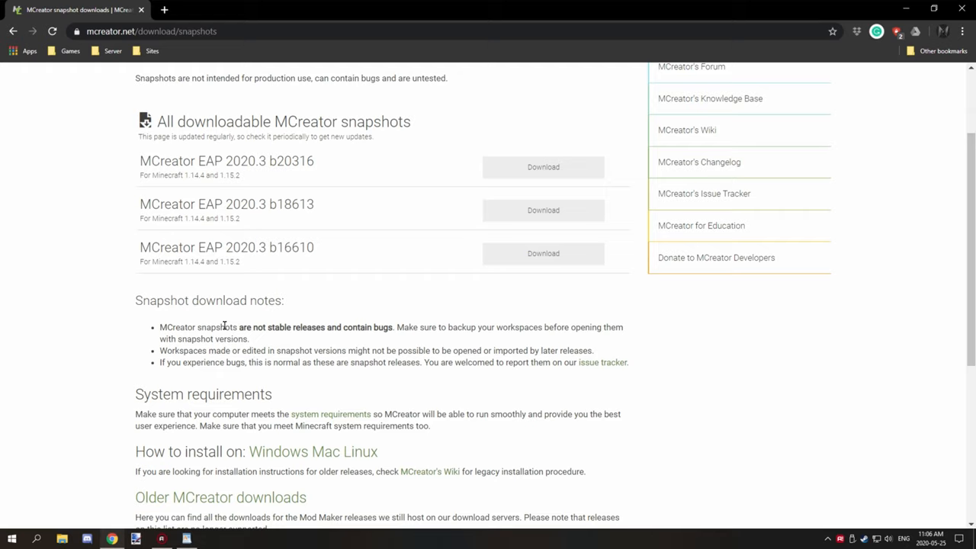
pyautogui.moveTo(260, 414)
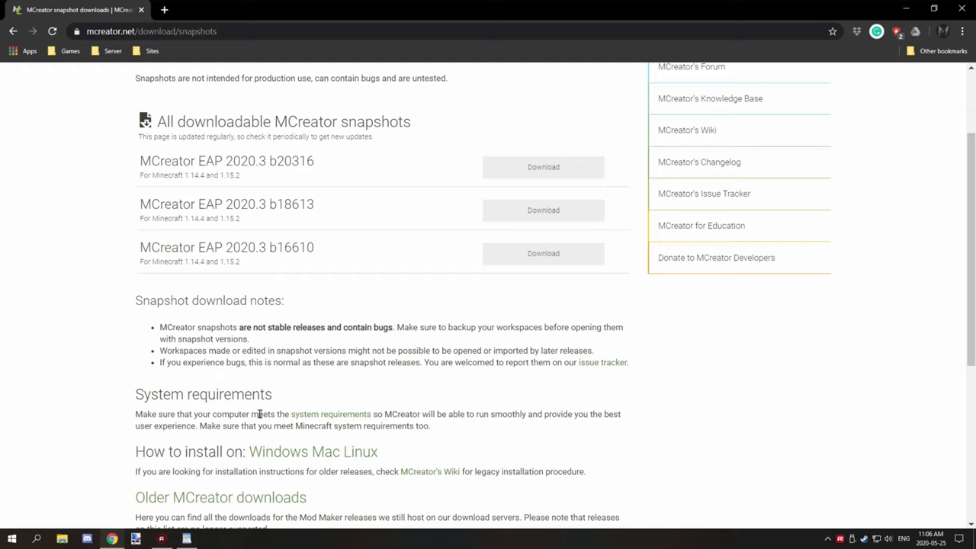
pyautogui.moveTo(261, 408)
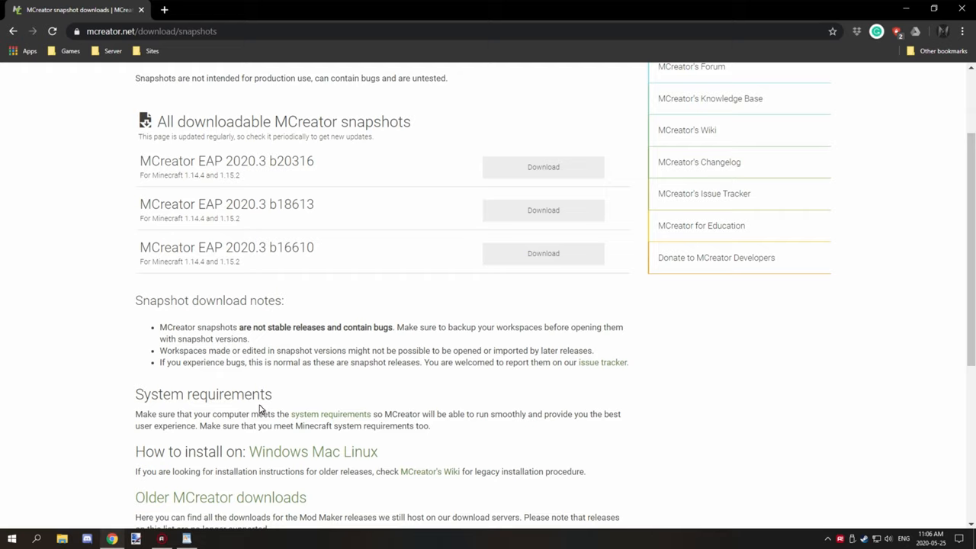
# Scroll to the top and open the Support issue tracker of new and updated issues.
pyautogui.scroll(3)
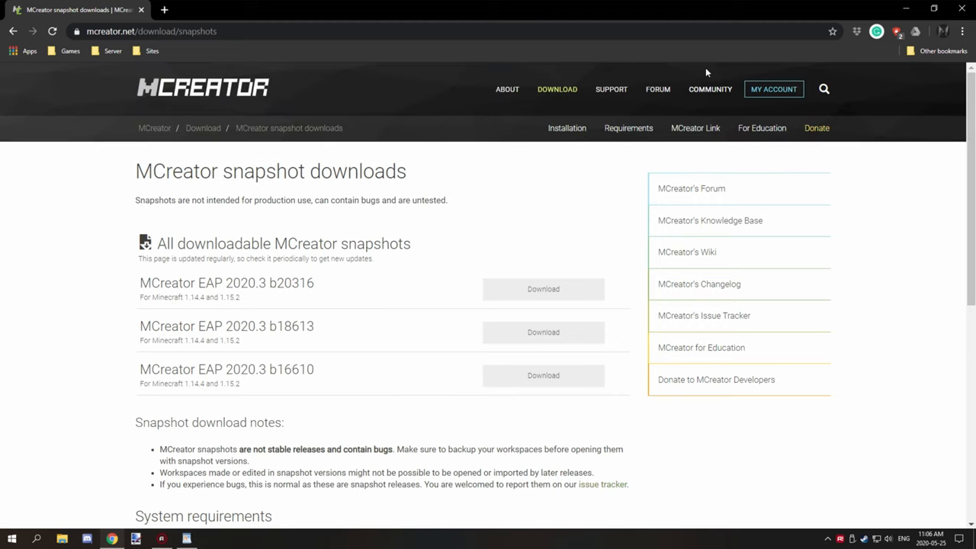
pyautogui.moveTo(656, 82)
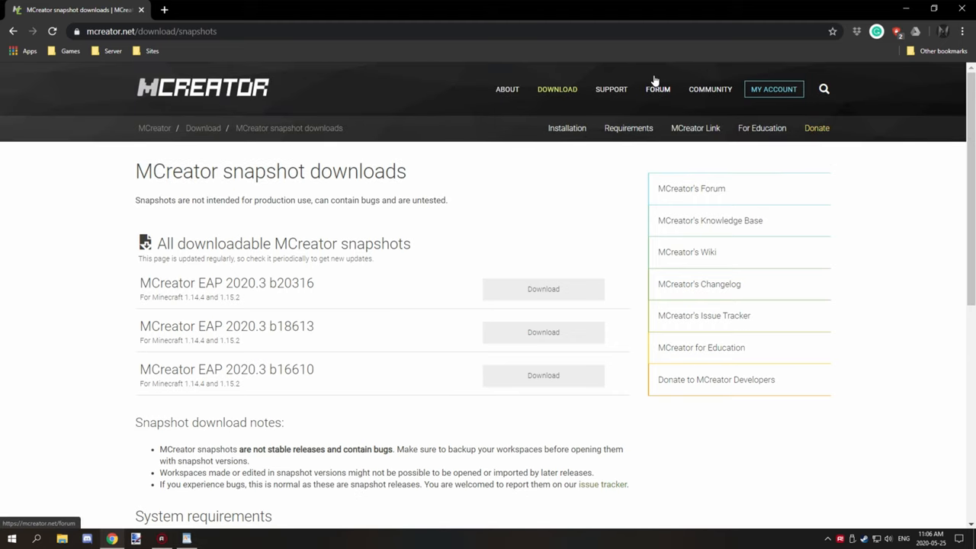
pyautogui.moveTo(680, 89)
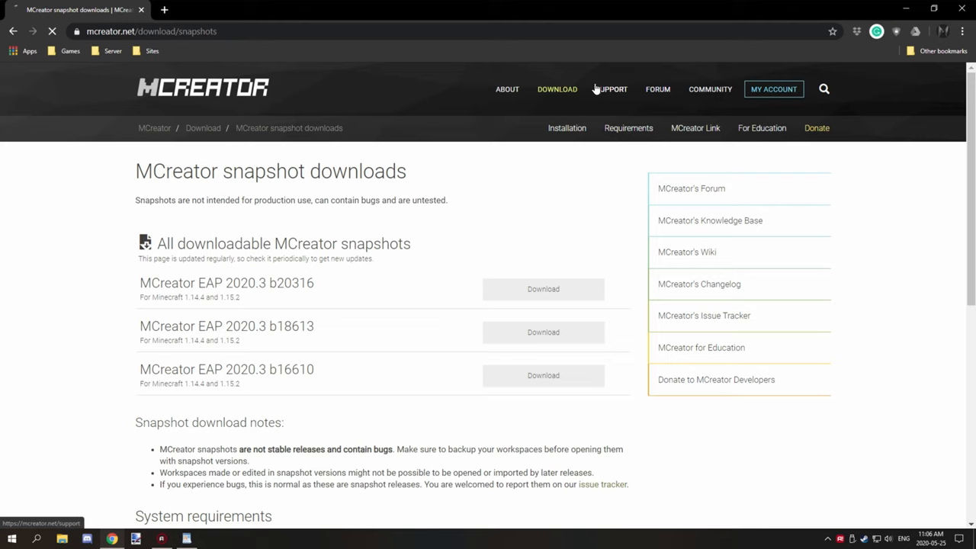
pyautogui.click(613, 89)
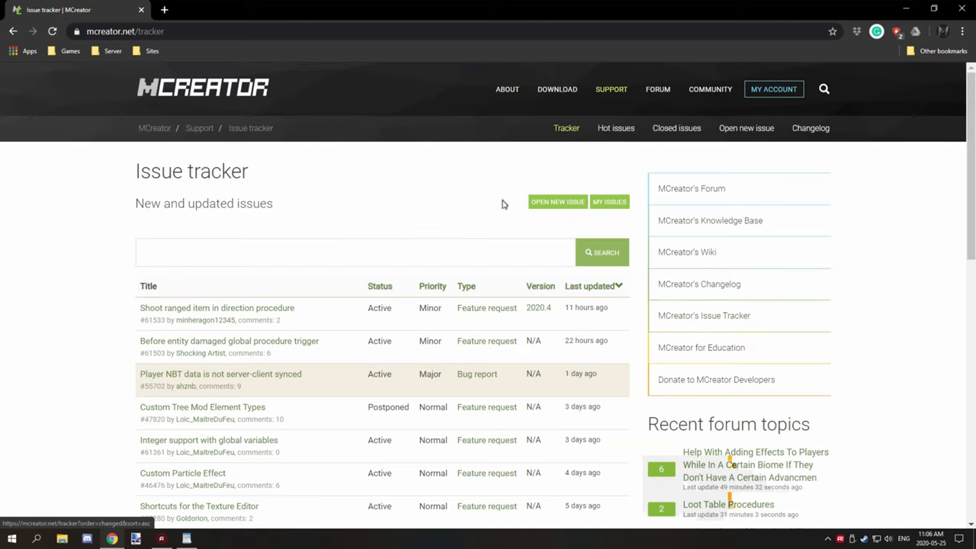
pyautogui.moveTo(592, 171)
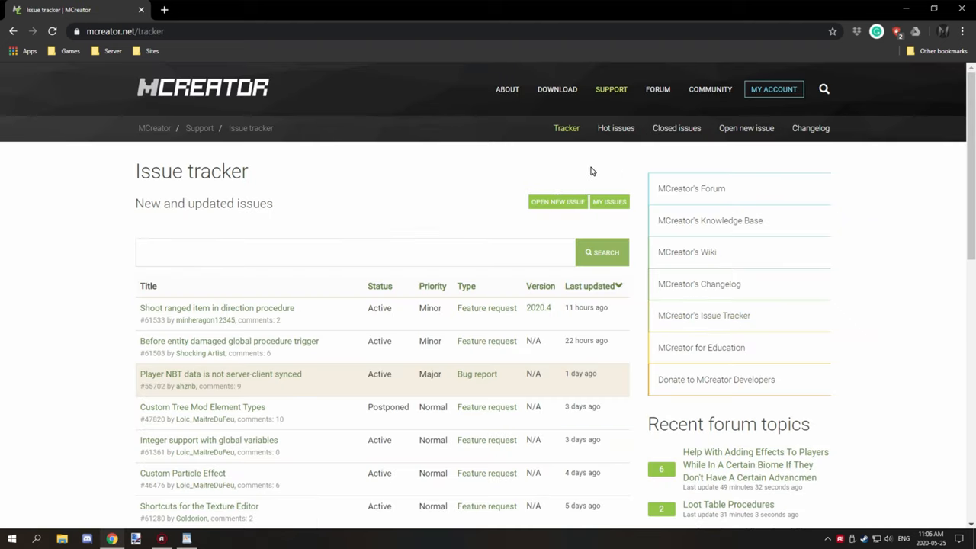
pyautogui.moveTo(620, 184)
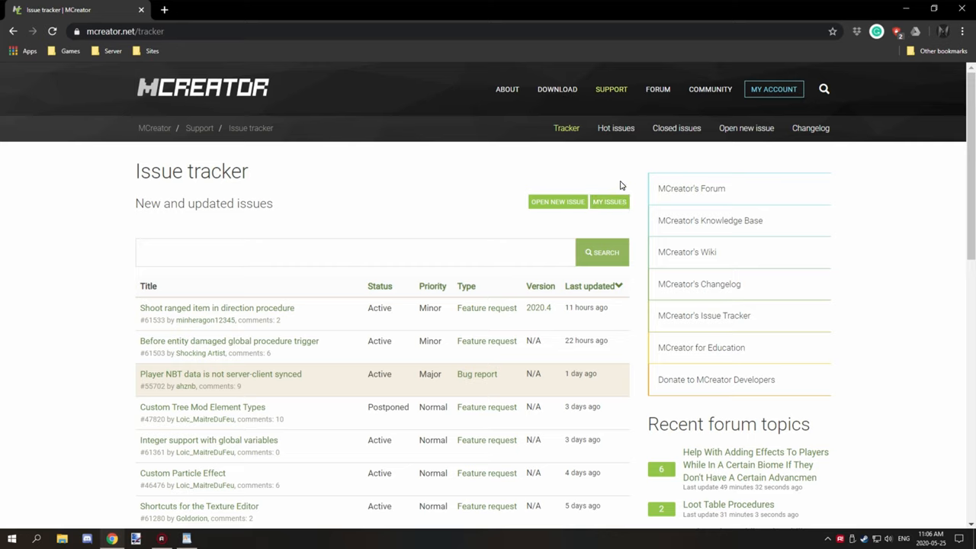
pyautogui.moveTo(583, 189)
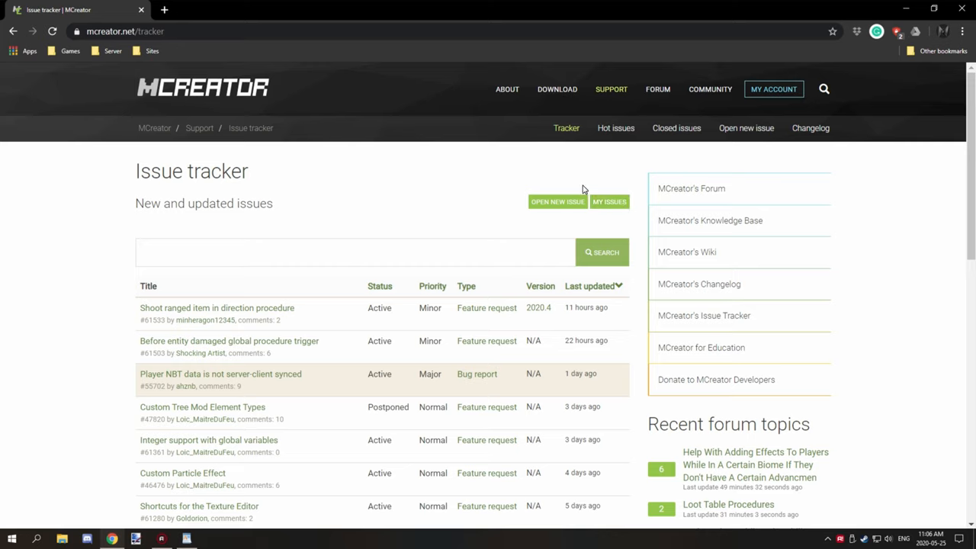
pyautogui.moveTo(609, 207)
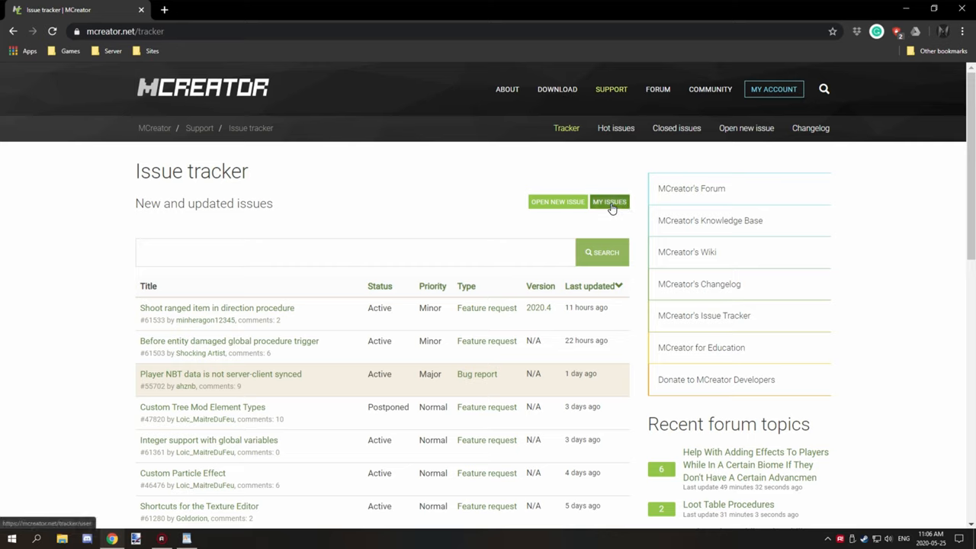
pyautogui.click(608, 201)
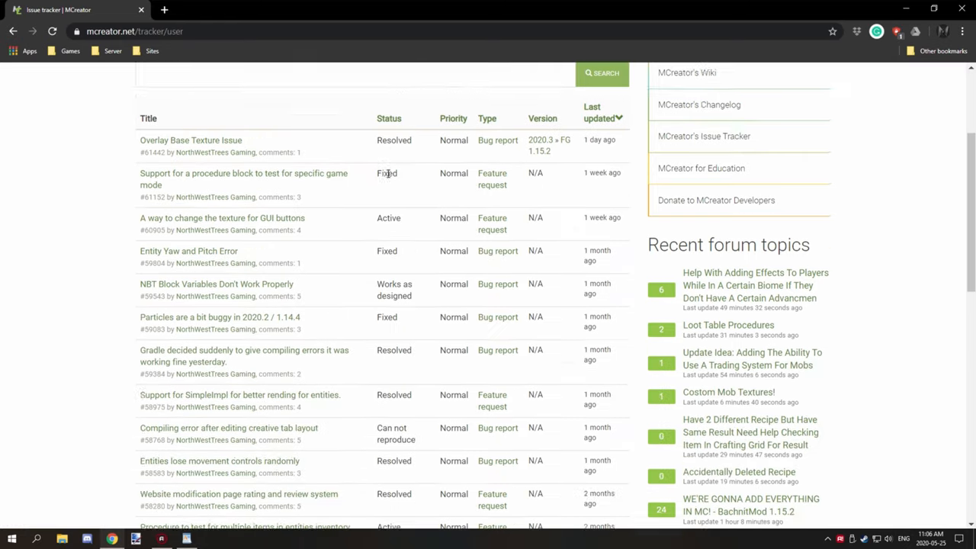
pyautogui.scroll(-3)
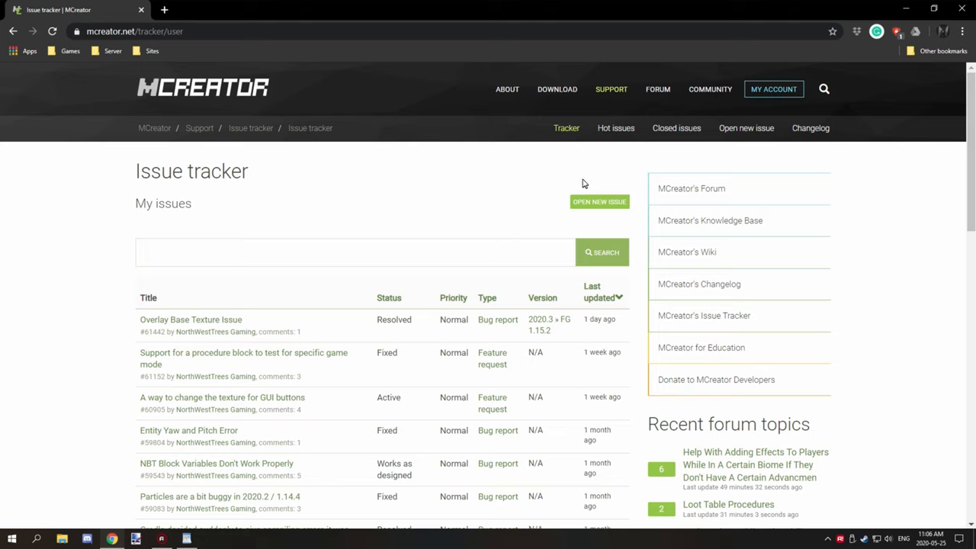
pyautogui.moveTo(211, 133)
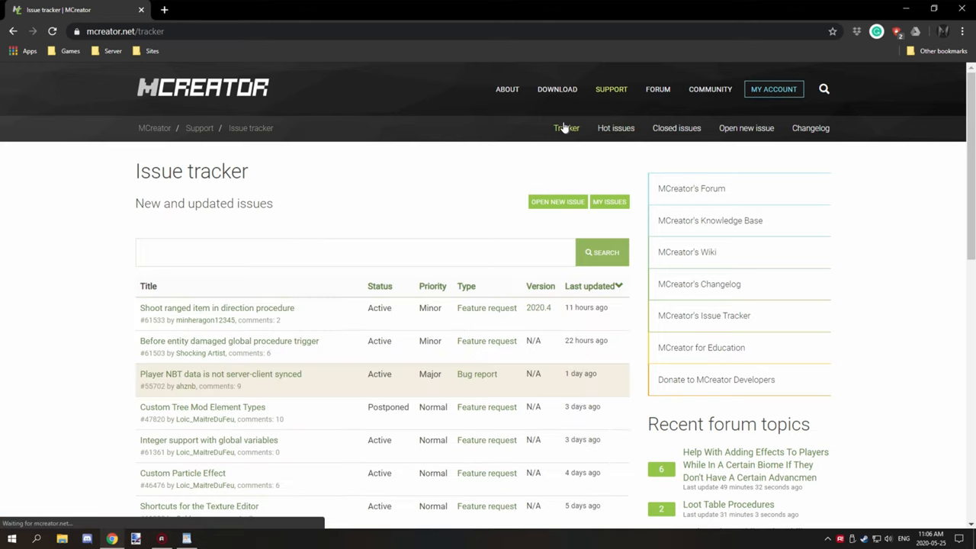
pyautogui.scroll(-3)
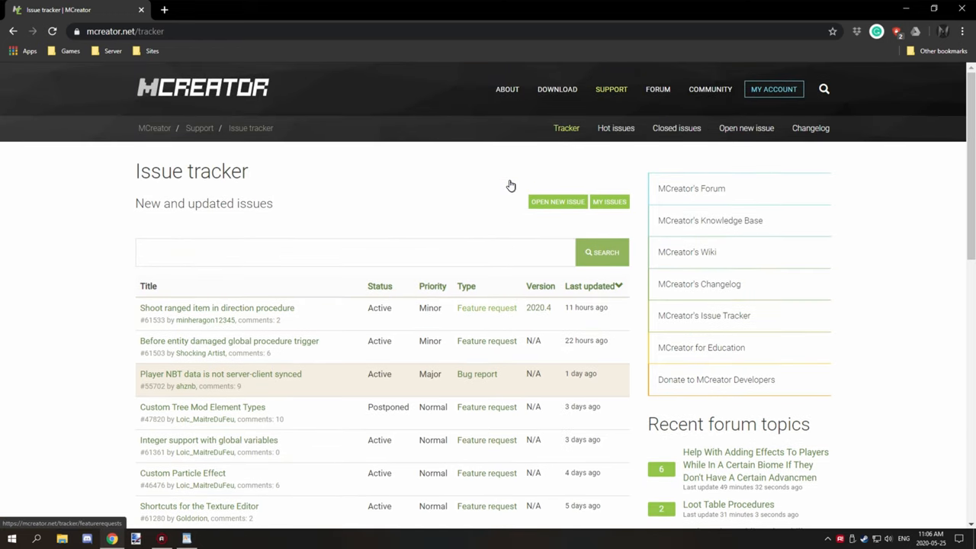
pyautogui.moveTo(517, 206)
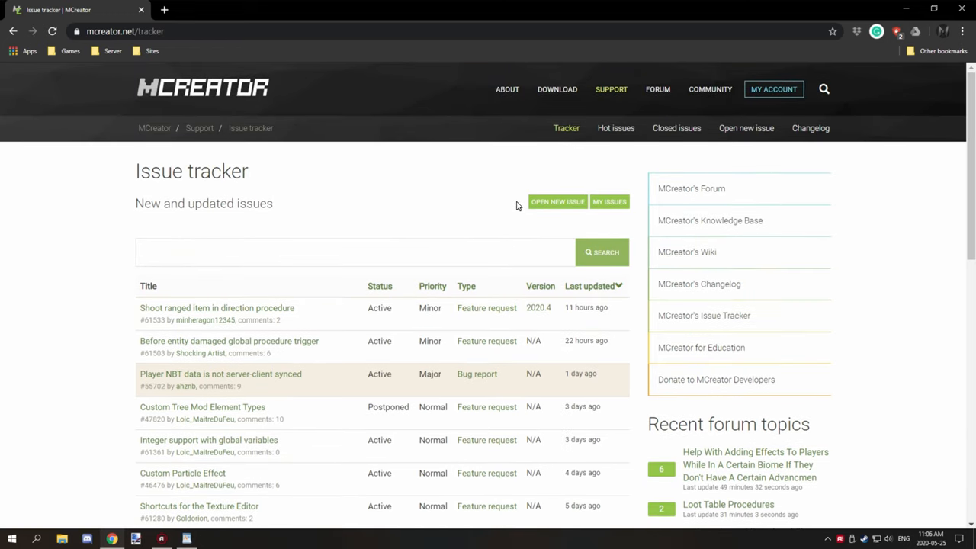
pyautogui.moveTo(469, 275)
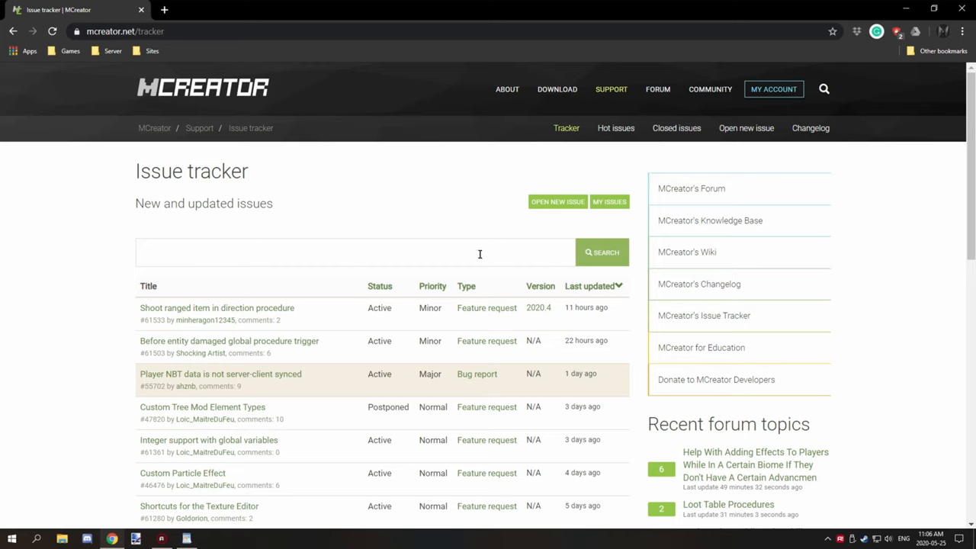
pyautogui.moveTo(481, 244)
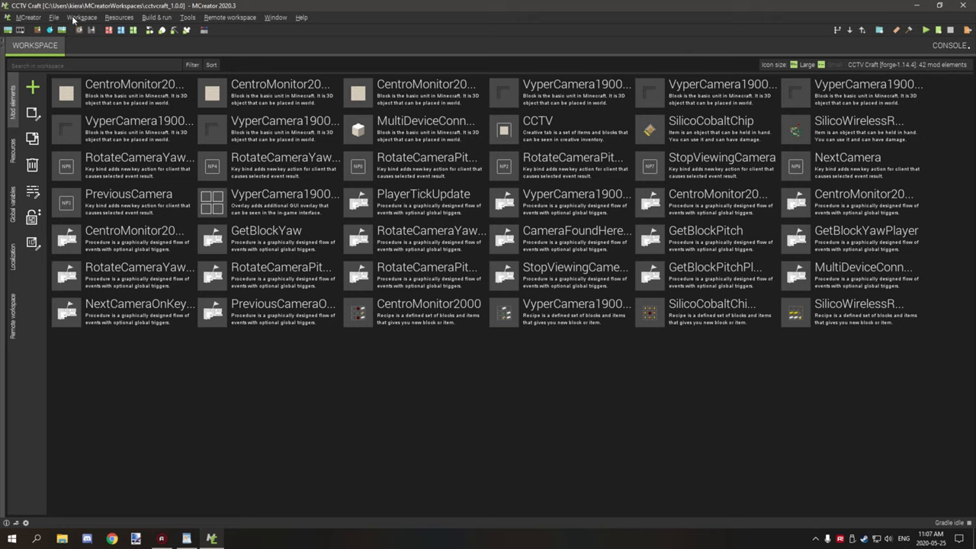
pyautogui.click(54, 19)
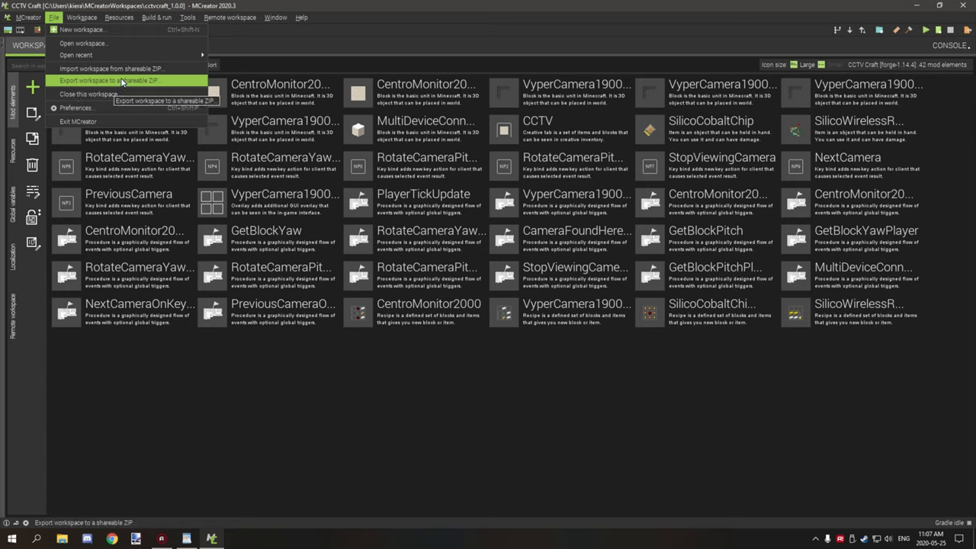
pyautogui.click(106, 79)
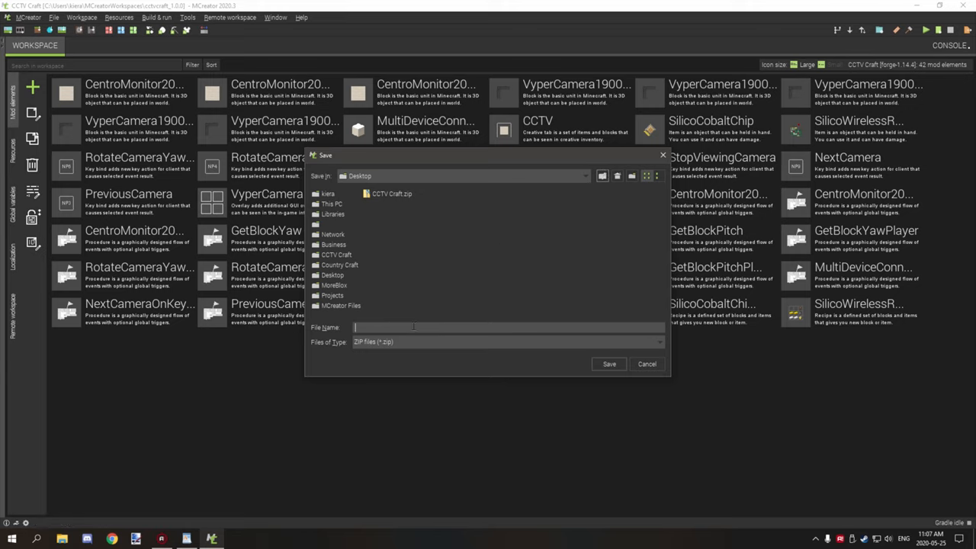
pyautogui.moveTo(528, 299)
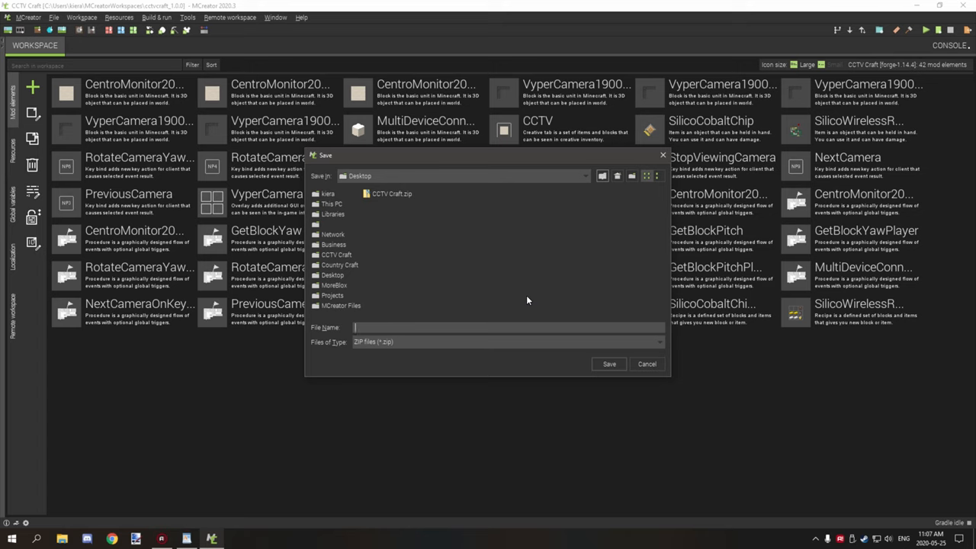
pyautogui.click(647, 364)
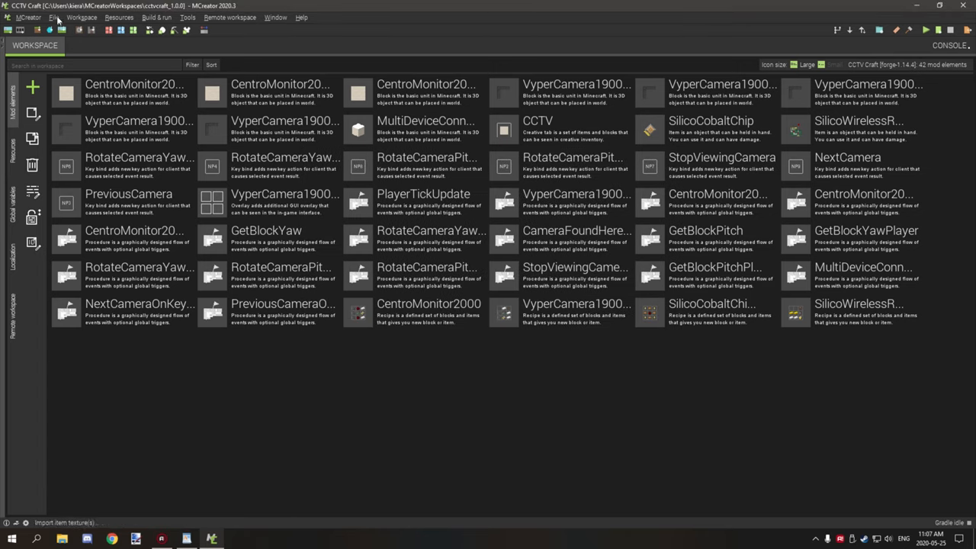
pyautogui.click(123, 17)
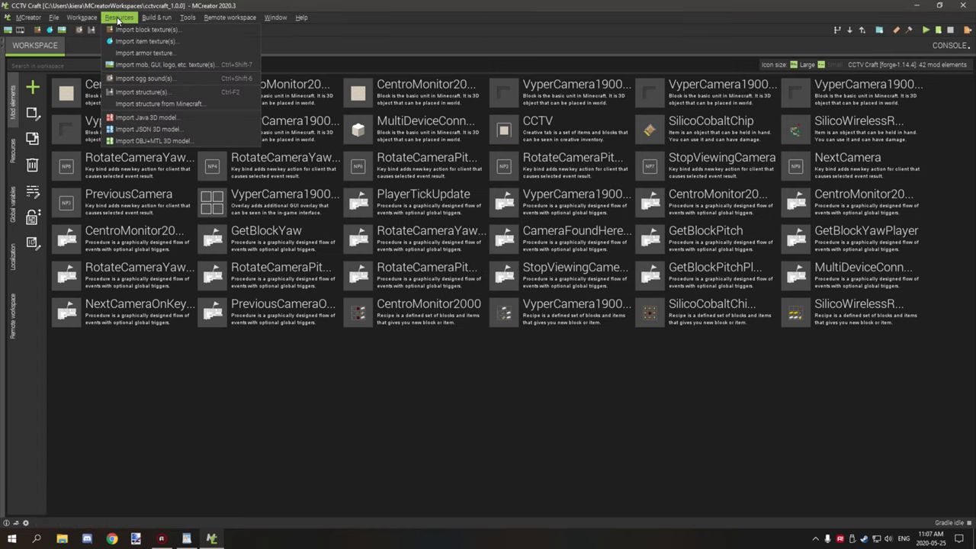
pyautogui.click(86, 17)
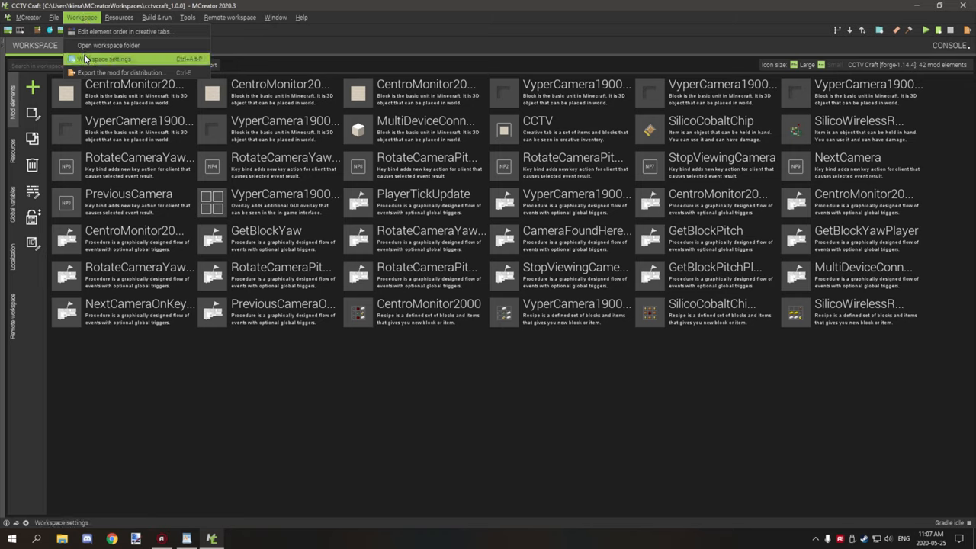
pyautogui.click(99, 58)
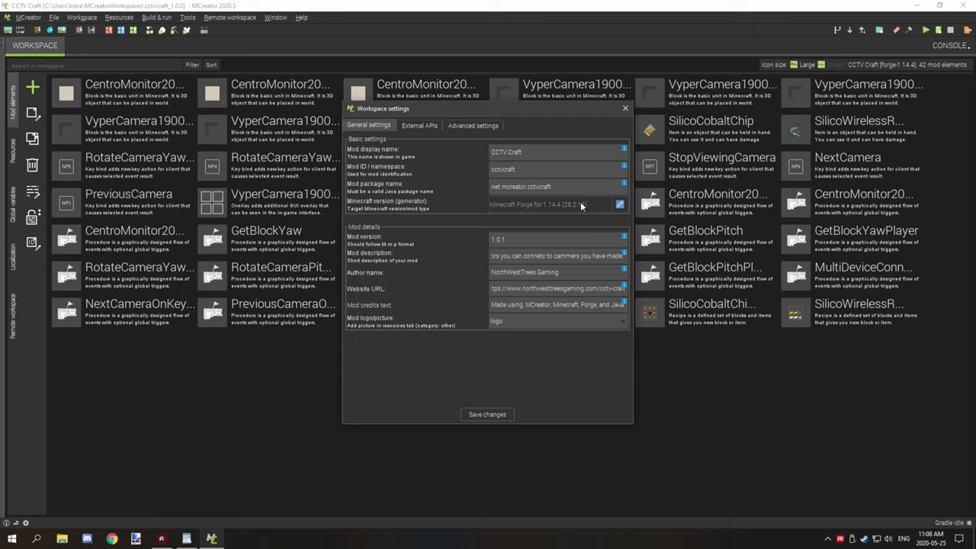
pyautogui.moveTo(500, 212)
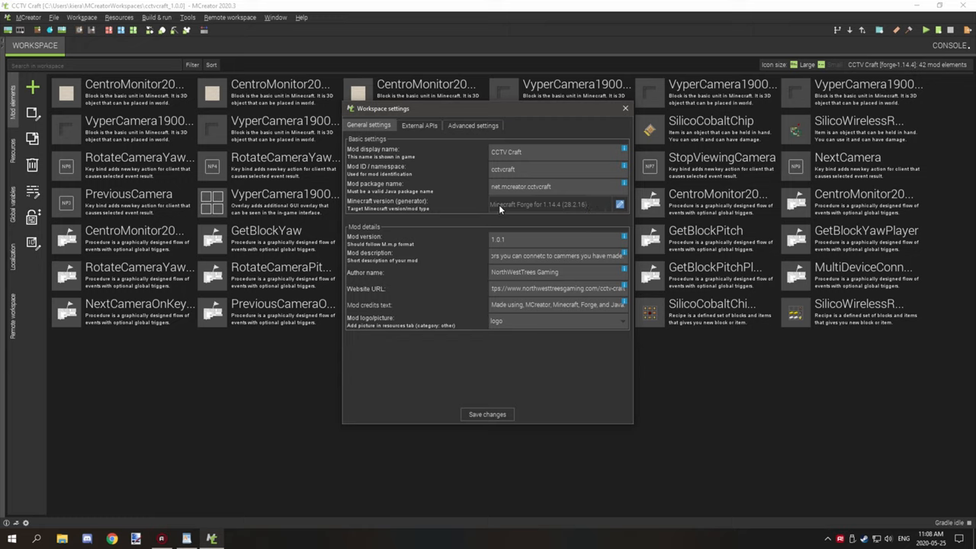
pyautogui.moveTo(514, 212)
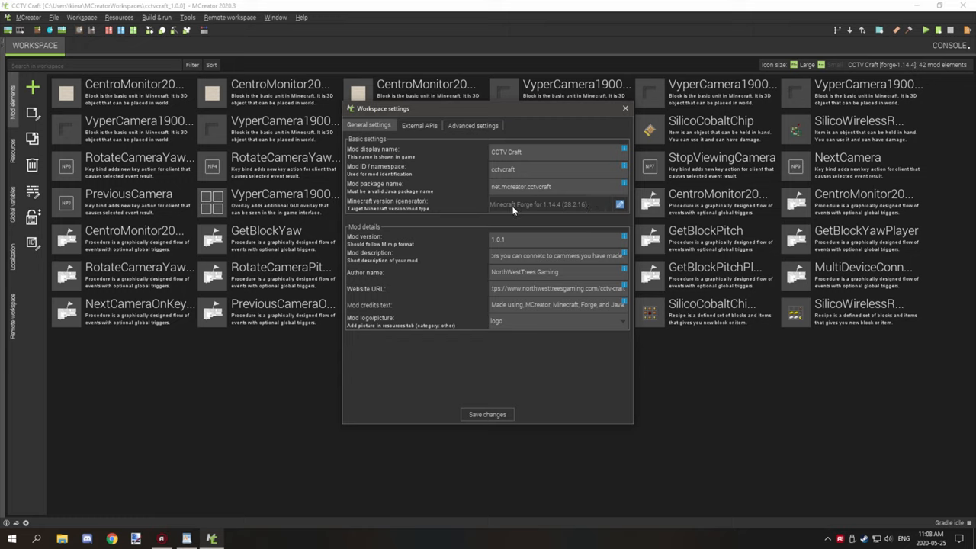
pyautogui.moveTo(568, 219)
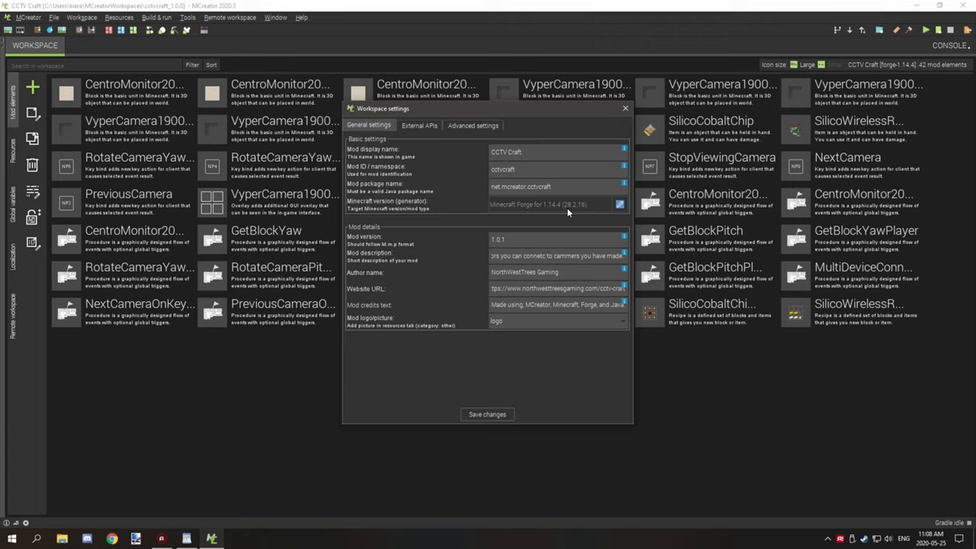
pyautogui.moveTo(558, 214)
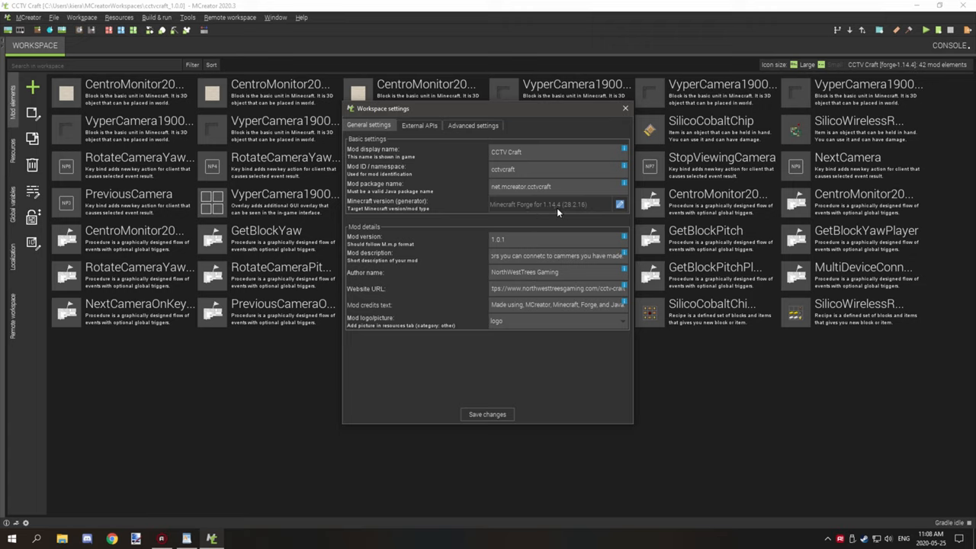
pyautogui.moveTo(566, 210)
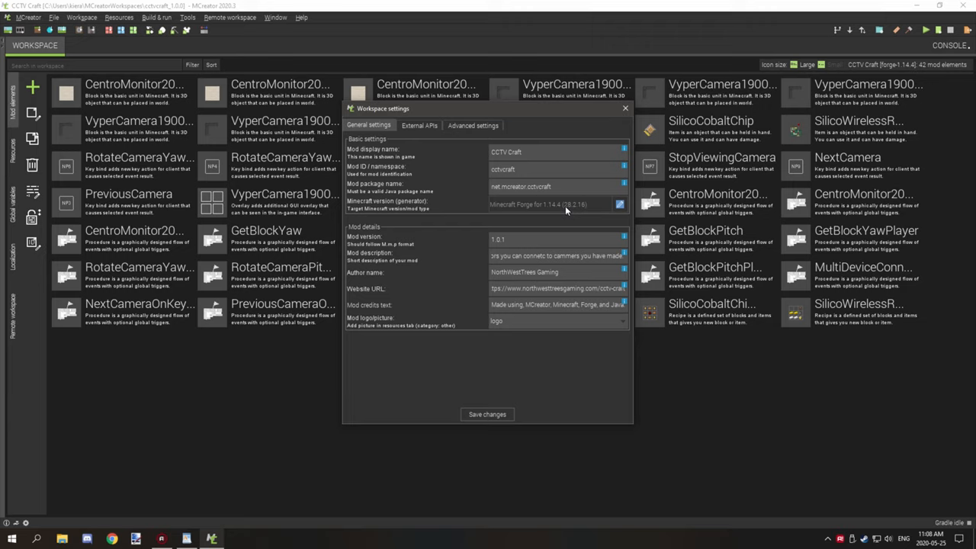
pyautogui.moveTo(570, 213)
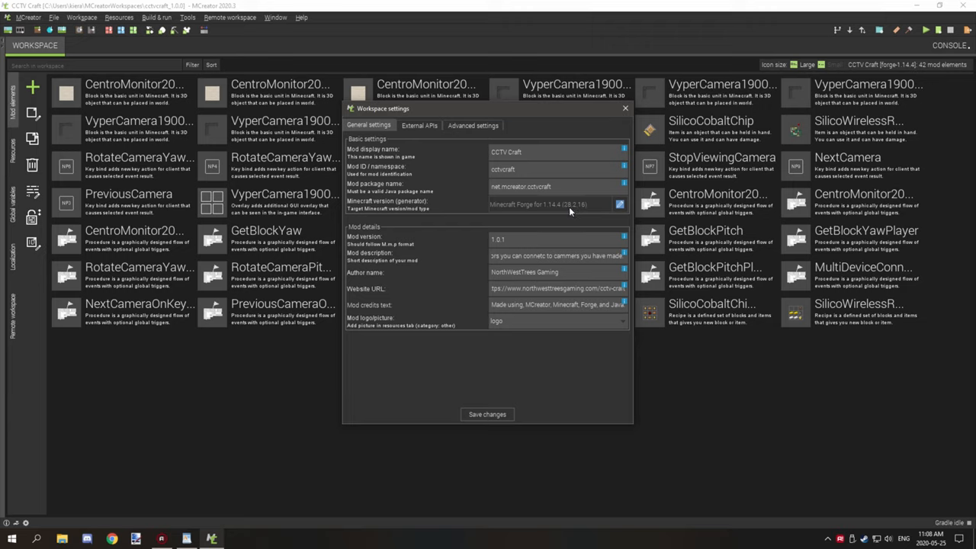
pyautogui.moveTo(588, 212)
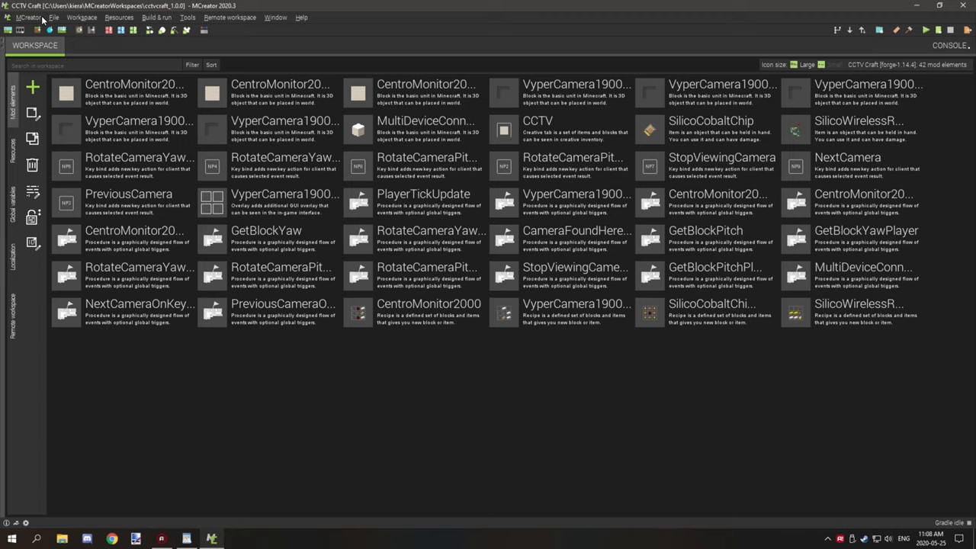
# Export the workspace as a shareable ZIP named CCTV_Craft_1.0.1_1.14.4_28.2.16.
pyautogui.click(57, 17)
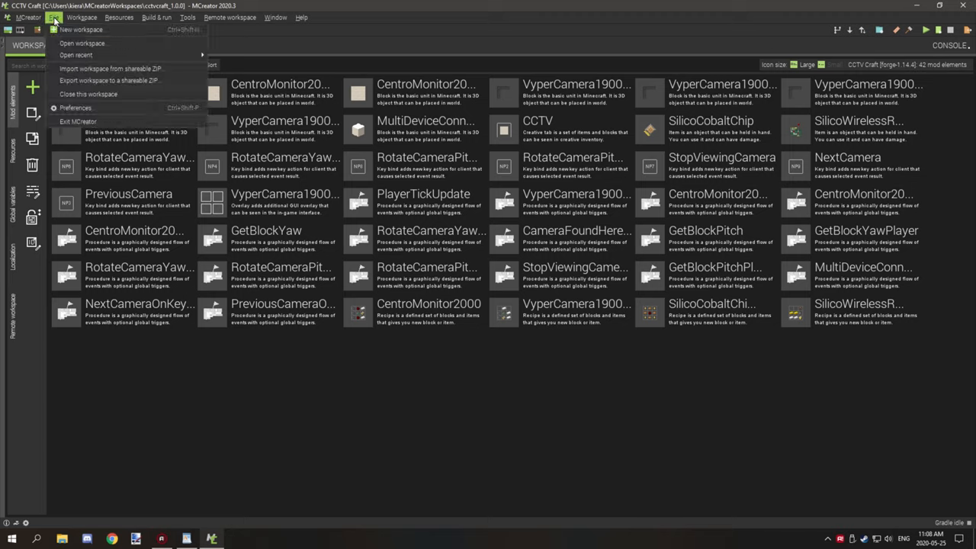
pyautogui.click(111, 77)
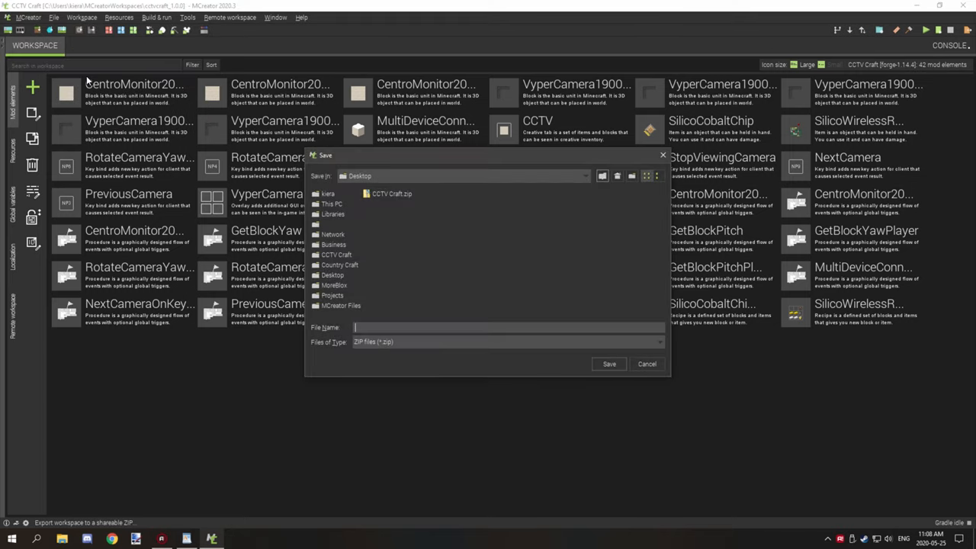
pyautogui.write('CCTV_Craft_1.0.1_')
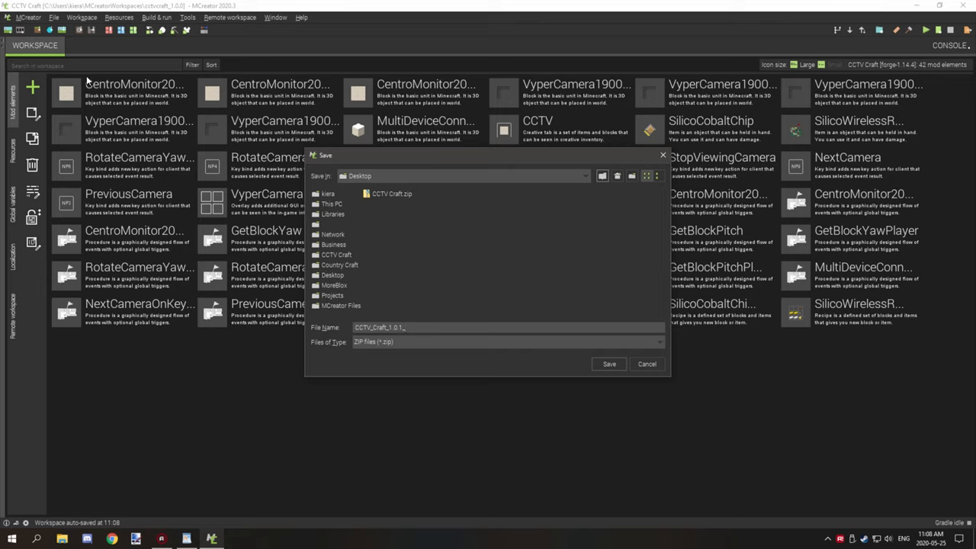
pyautogui.write('1.15')
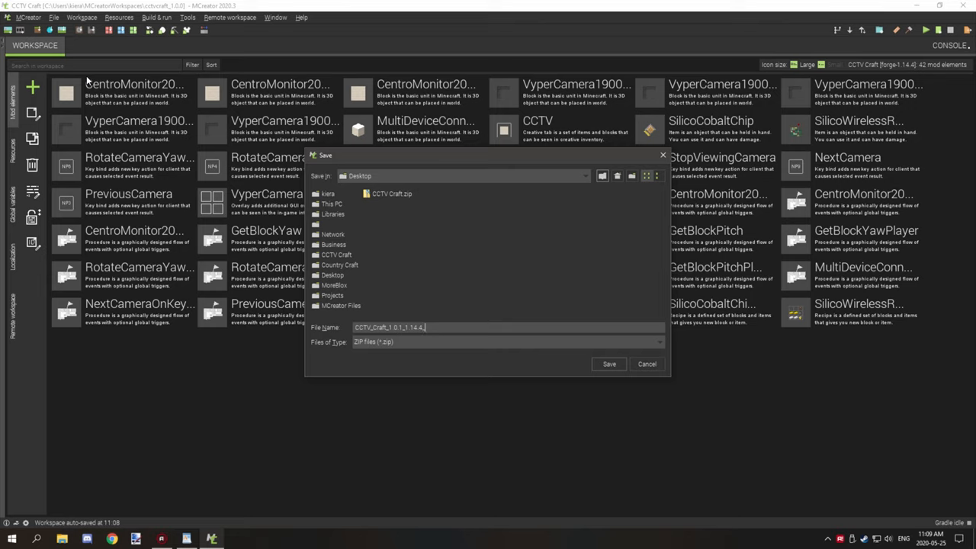
pyautogui.write('28.2.16')
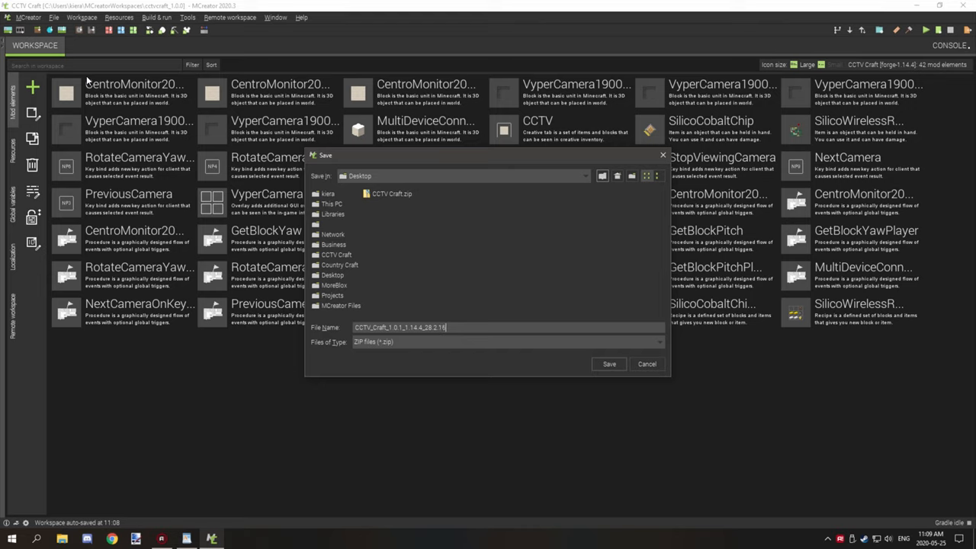
pyautogui.moveTo(432, 213)
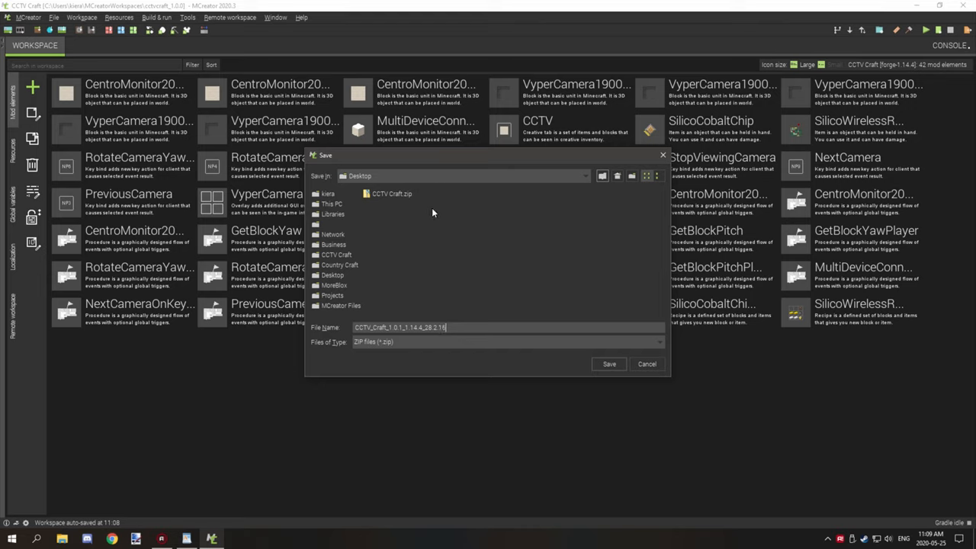
pyautogui.moveTo(440, 212)
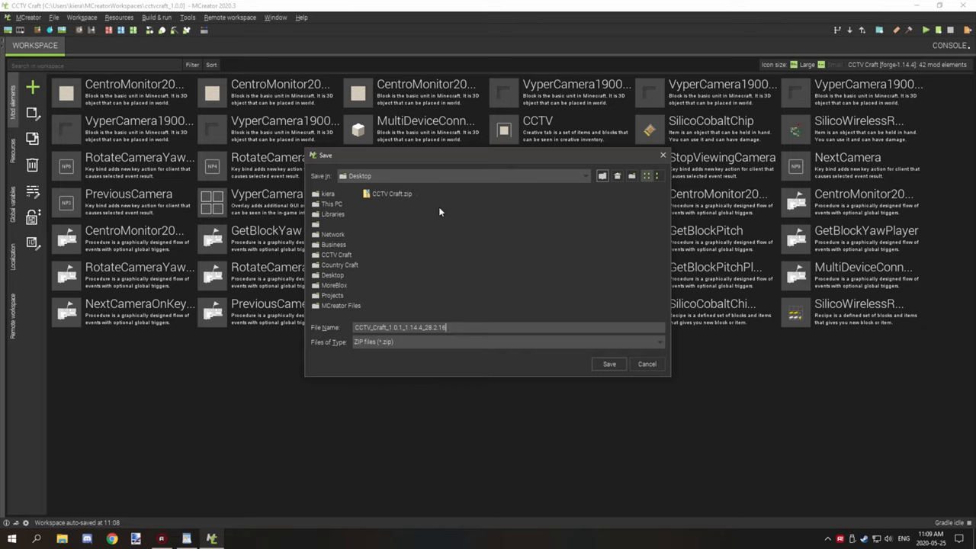
pyautogui.moveTo(447, 213)
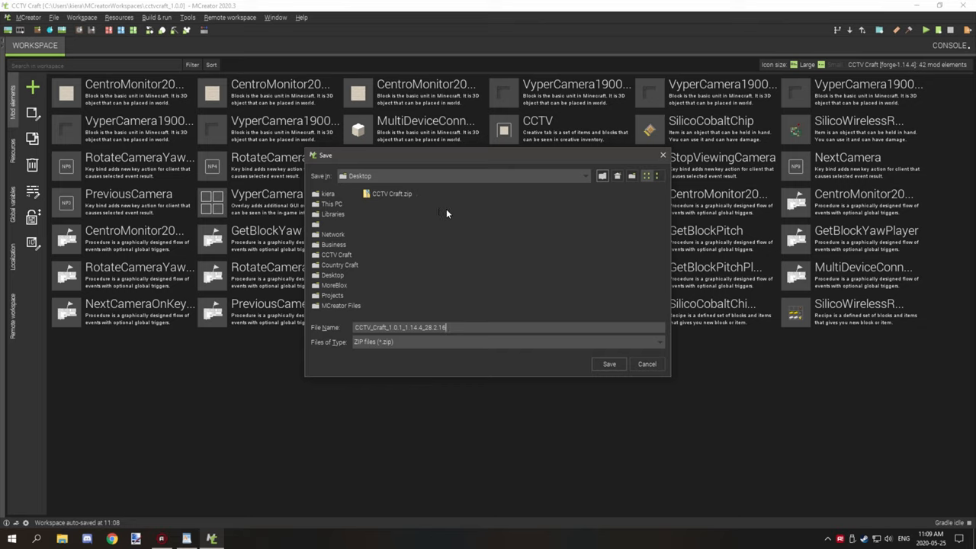
pyautogui.moveTo(458, 311)
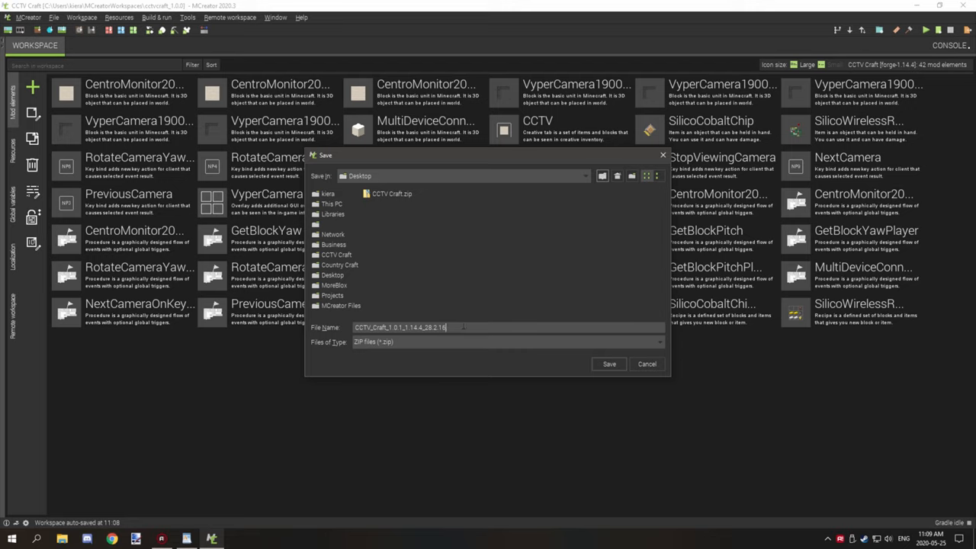
pyautogui.moveTo(542, 316)
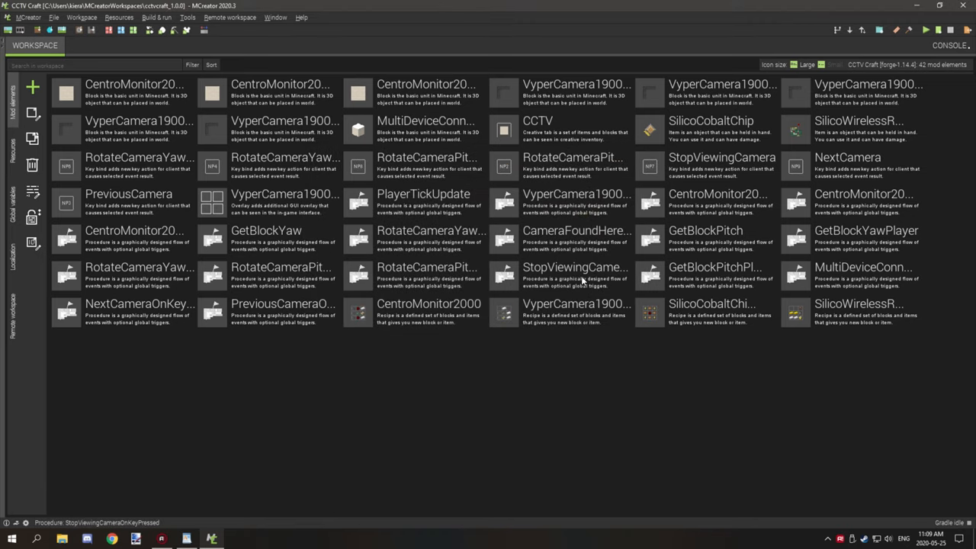
pyautogui.moveTo(612, 252)
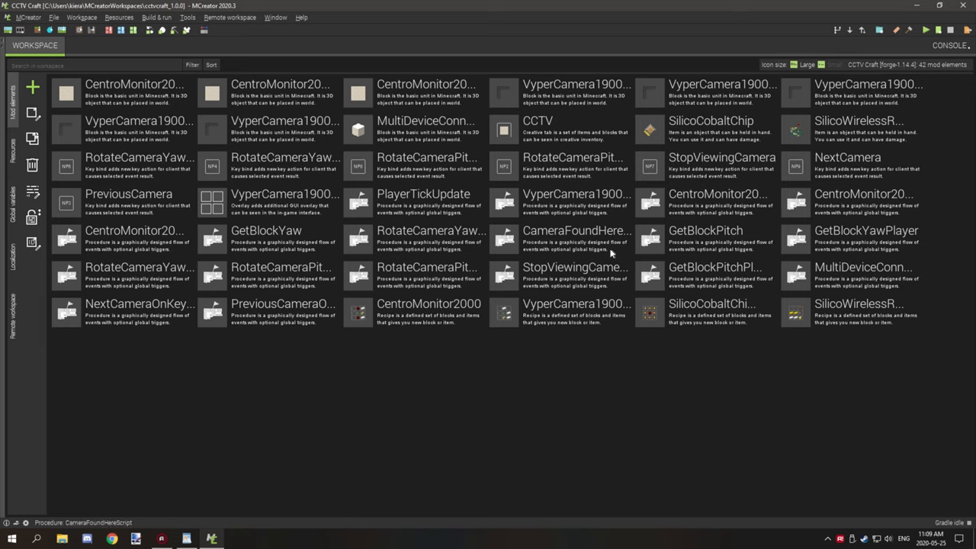
# Close the CCTV Craft workspace and relaunch MCreator from the desktop shortcut.
pyautogui.click(946, 6)
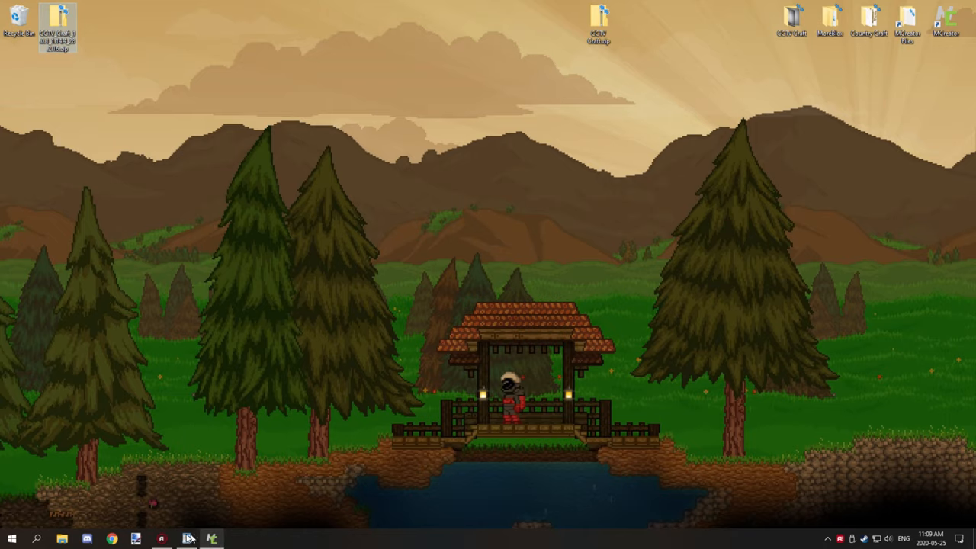
pyautogui.click(188, 537)
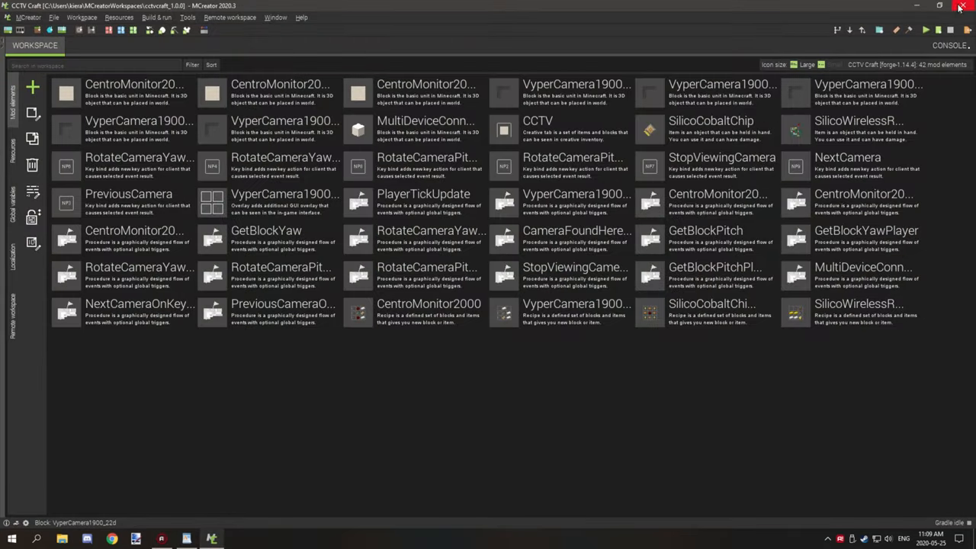
pyautogui.click(960, 6)
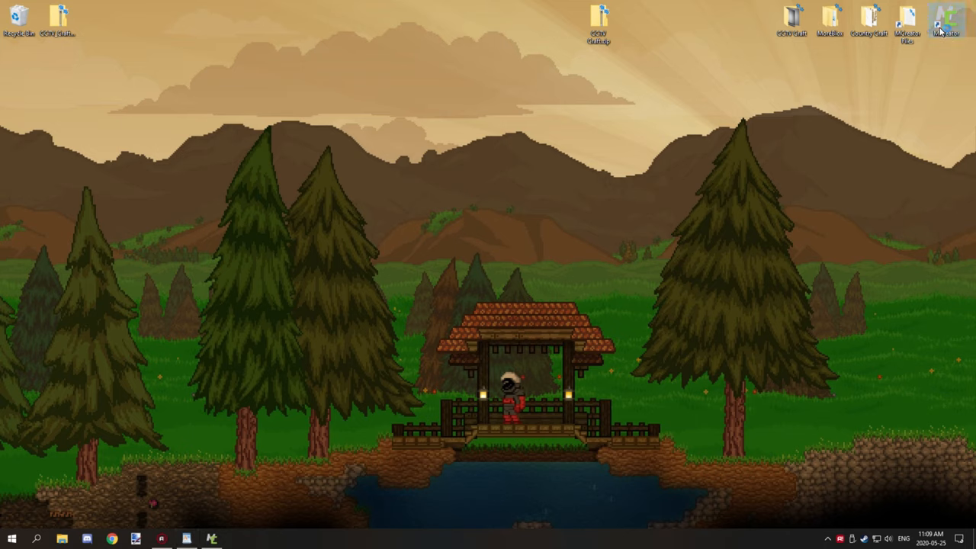
pyautogui.doubleClick(946, 19)
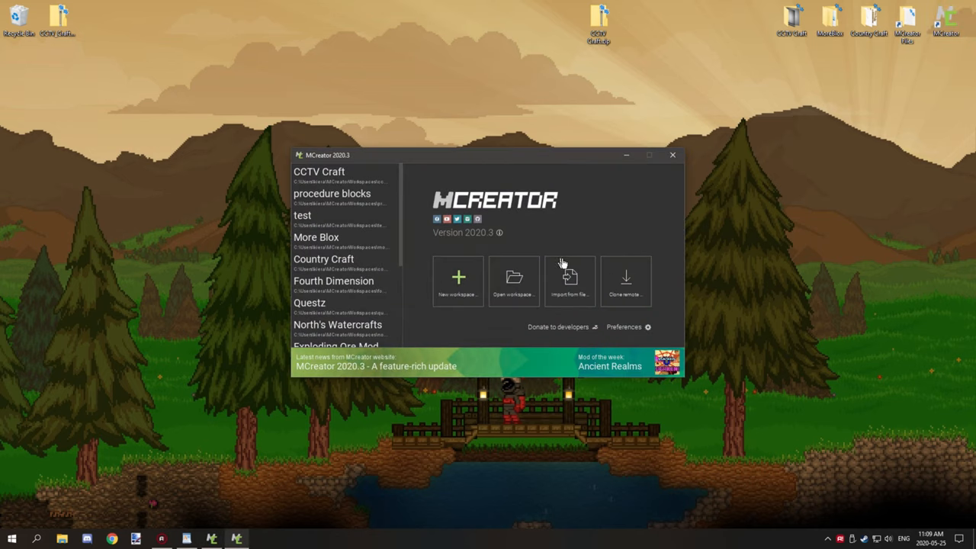
pyautogui.moveTo(559, 276)
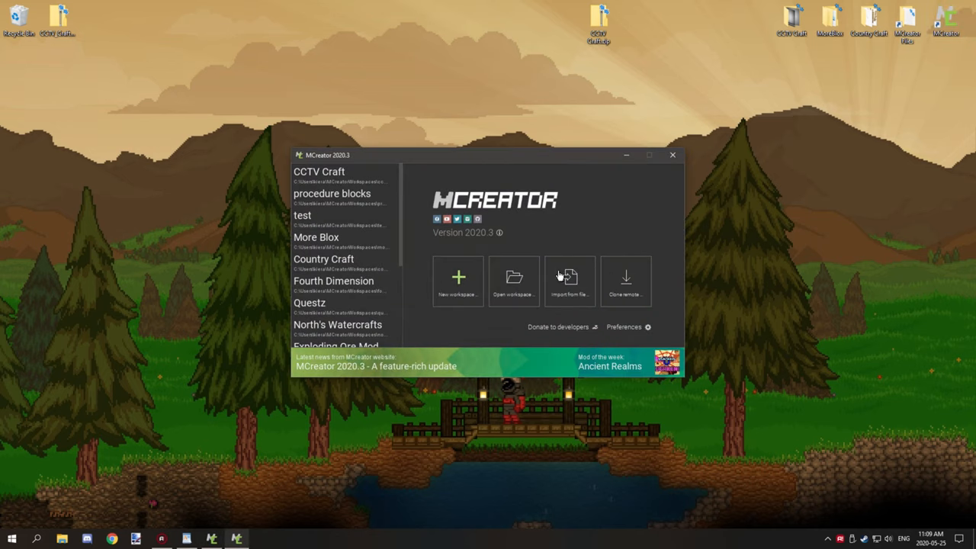
pyautogui.moveTo(568, 274)
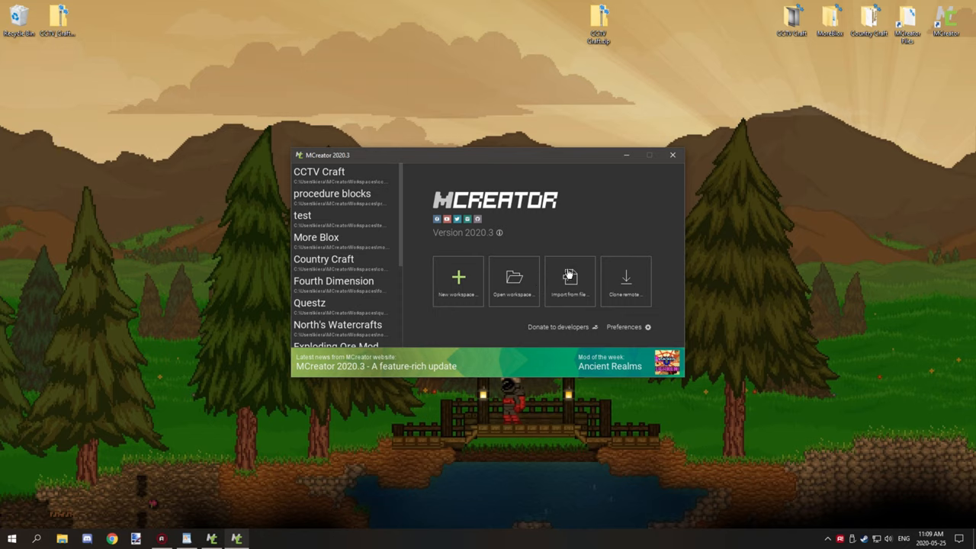
pyautogui.moveTo(573, 259)
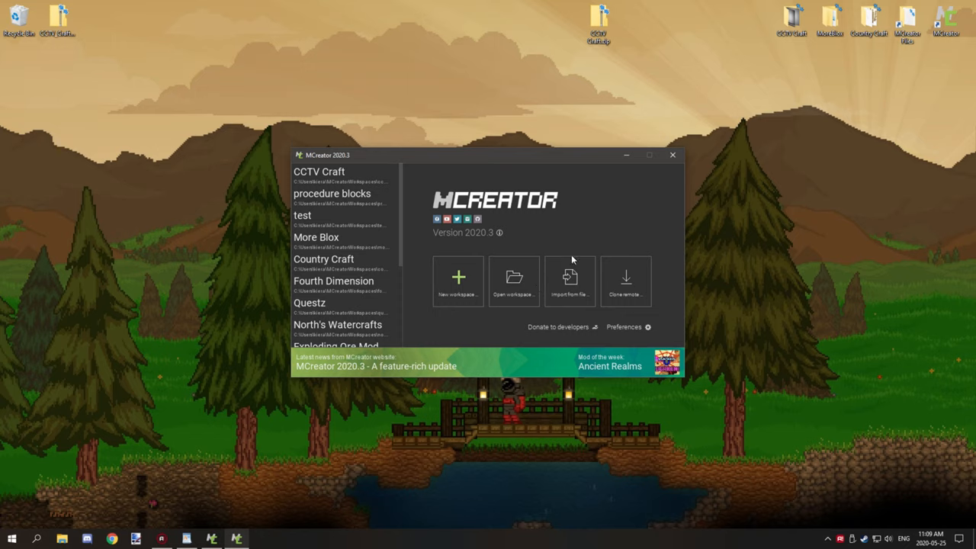
# Start importing a workspace from a ZIP file in the workspace selector.
pyautogui.click(570, 281)
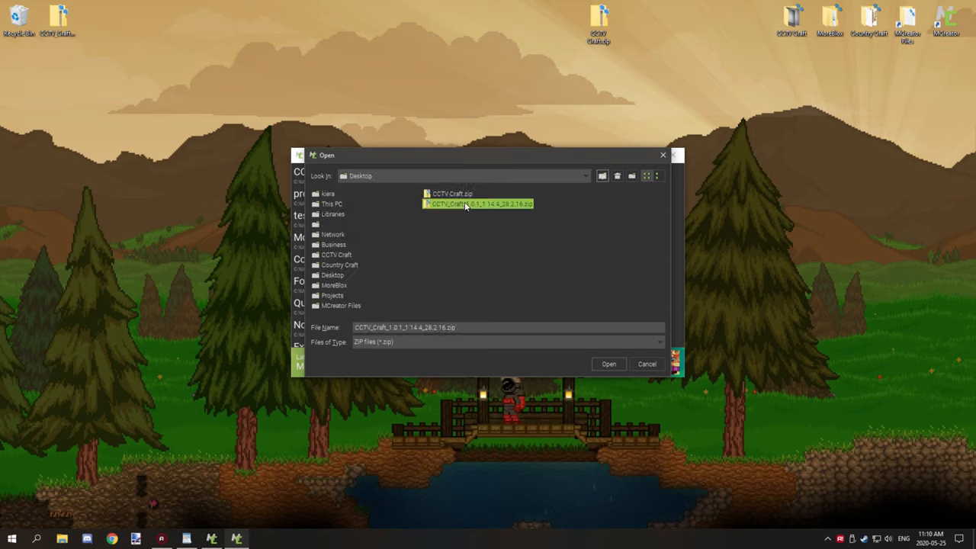
pyautogui.moveTo(508, 212)
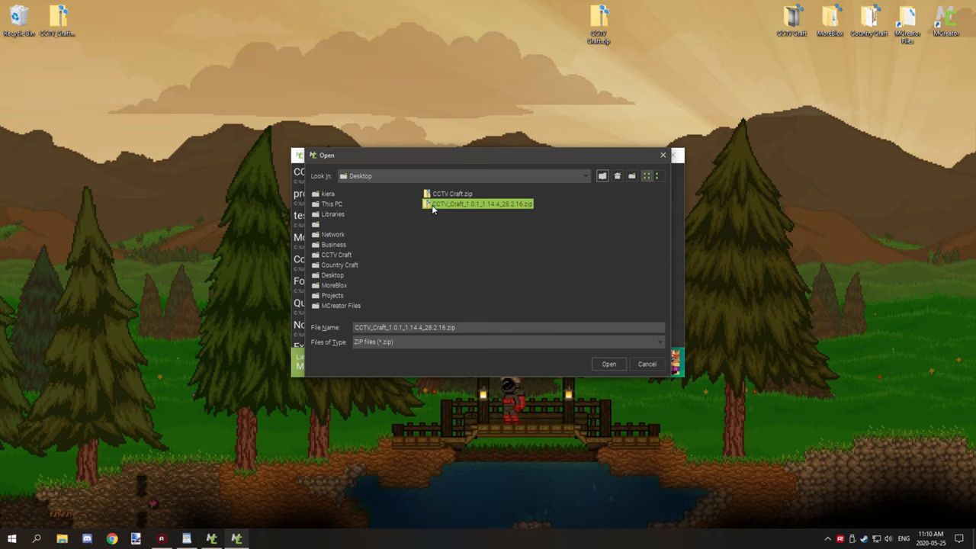
pyautogui.moveTo(472, 275)
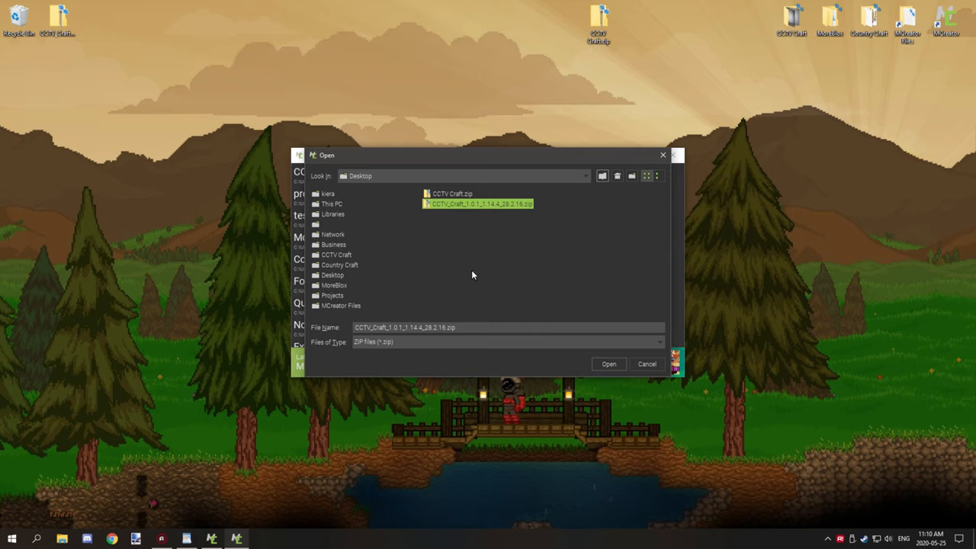
pyautogui.moveTo(504, 260)
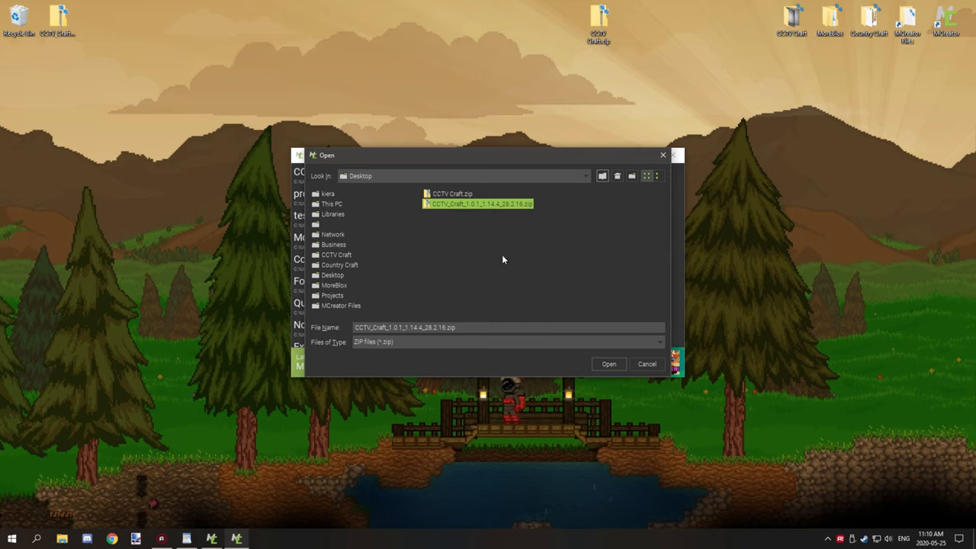
pyautogui.moveTo(500, 253)
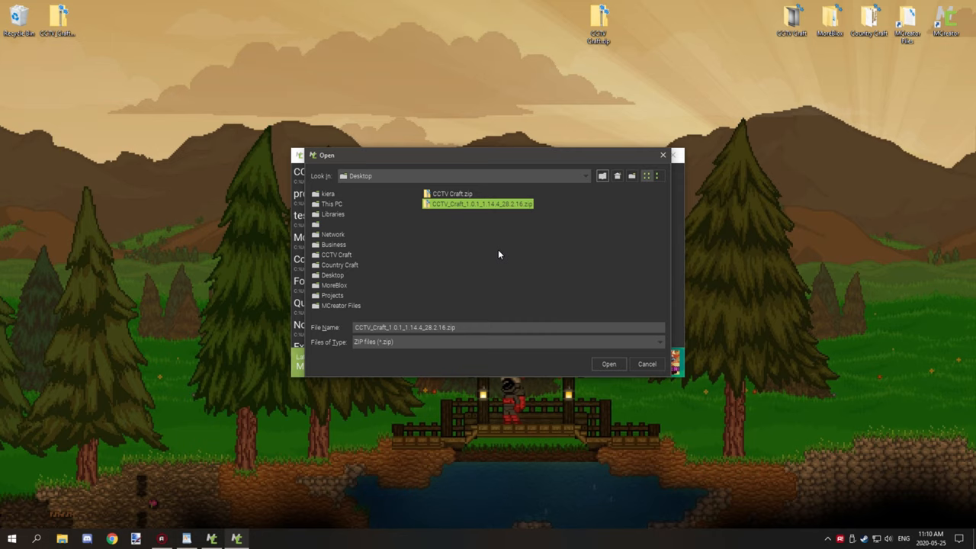
pyautogui.moveTo(532, 243)
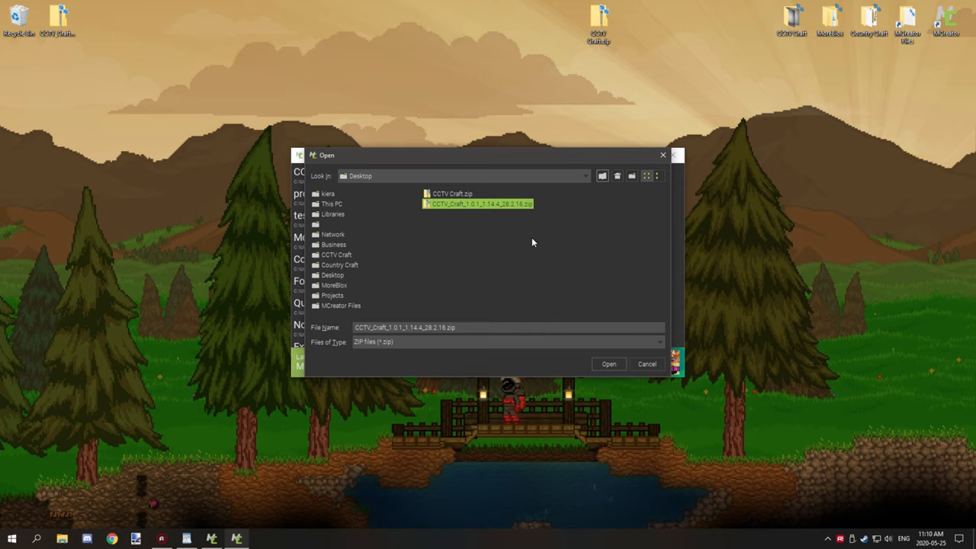
pyautogui.moveTo(523, 234)
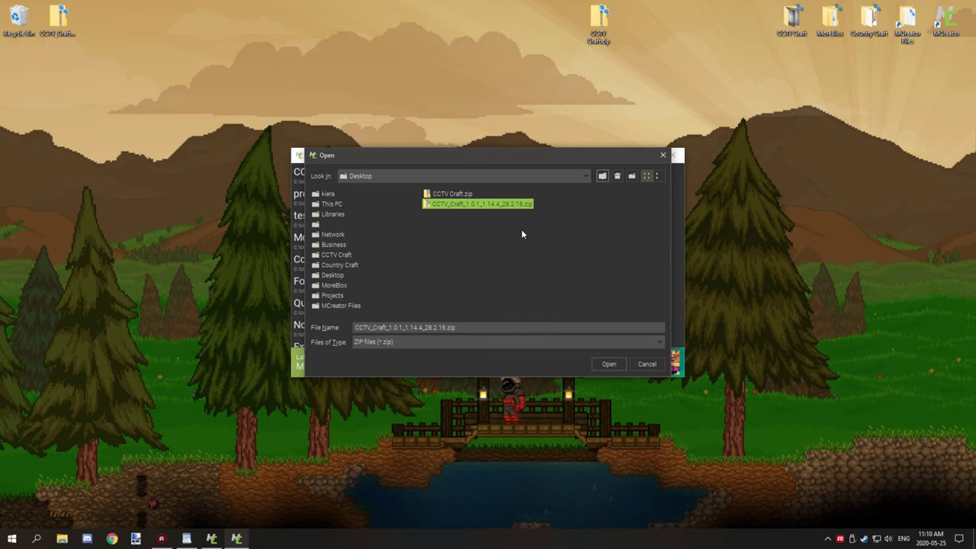
pyautogui.moveTo(520, 233)
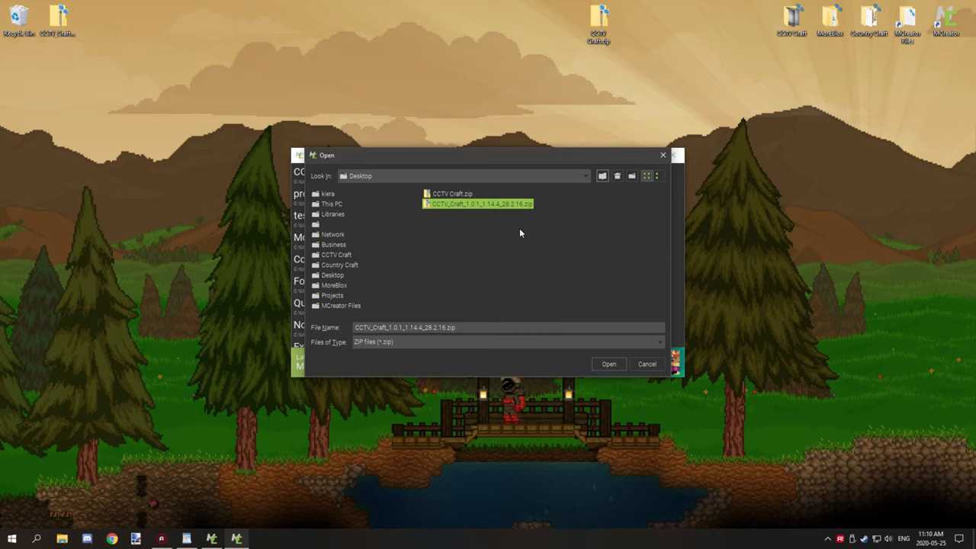
pyautogui.moveTo(503, 214)
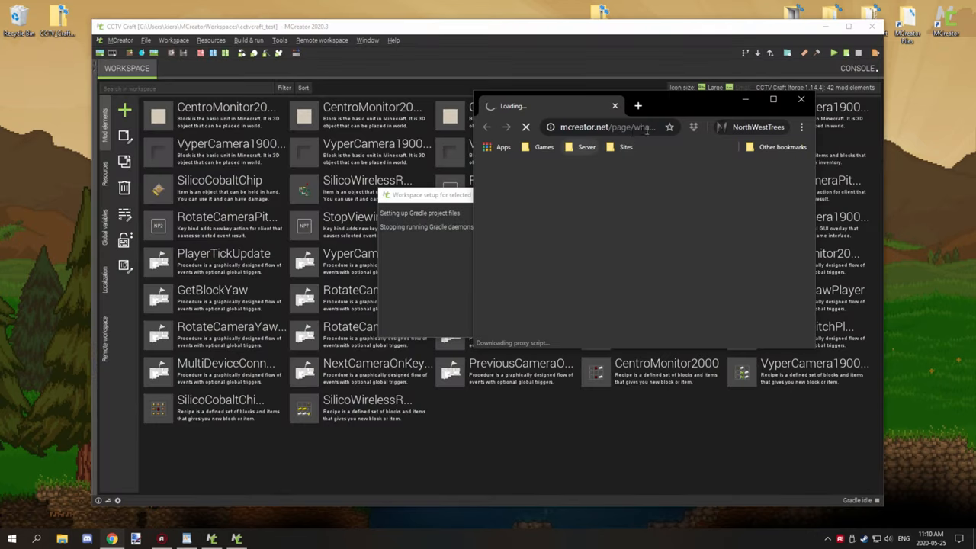
# Close the popped-up browser page, move the setup window aside, and dismiss it once finished.
pyautogui.click(801, 99)
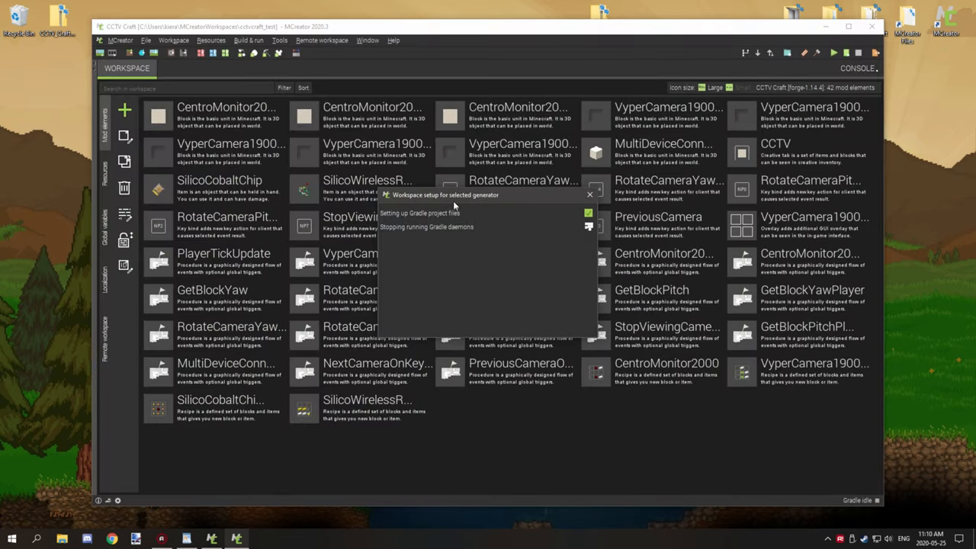
pyautogui.moveTo(453, 204); pyautogui.dragTo(414, 151)
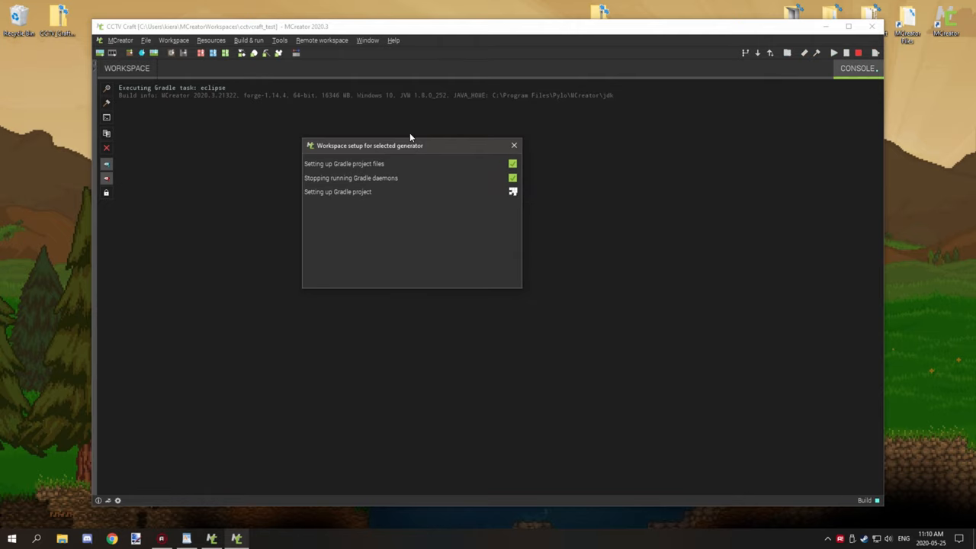
pyautogui.moveTo(379, 145)
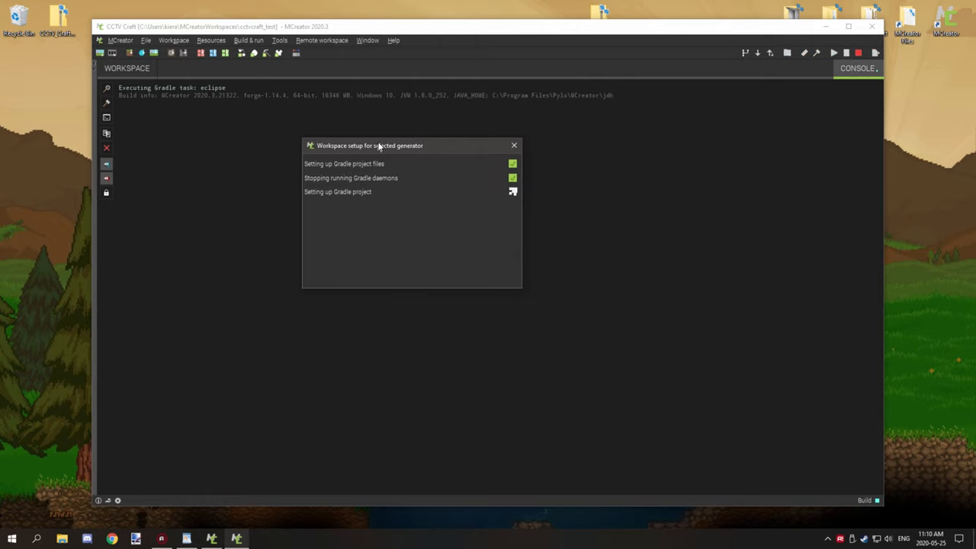
pyautogui.moveTo(370, 146); pyautogui.dragTo(435, 134)
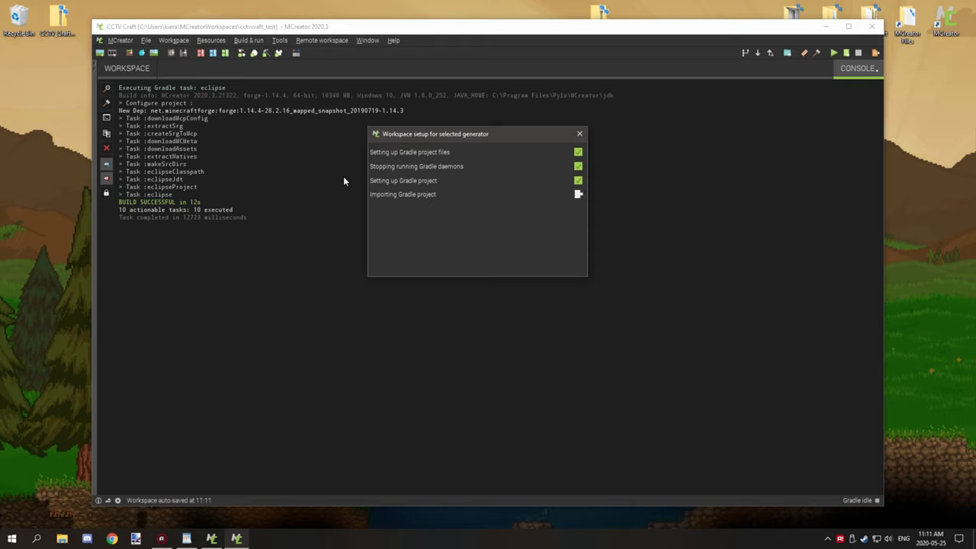
pyautogui.click(579, 134)
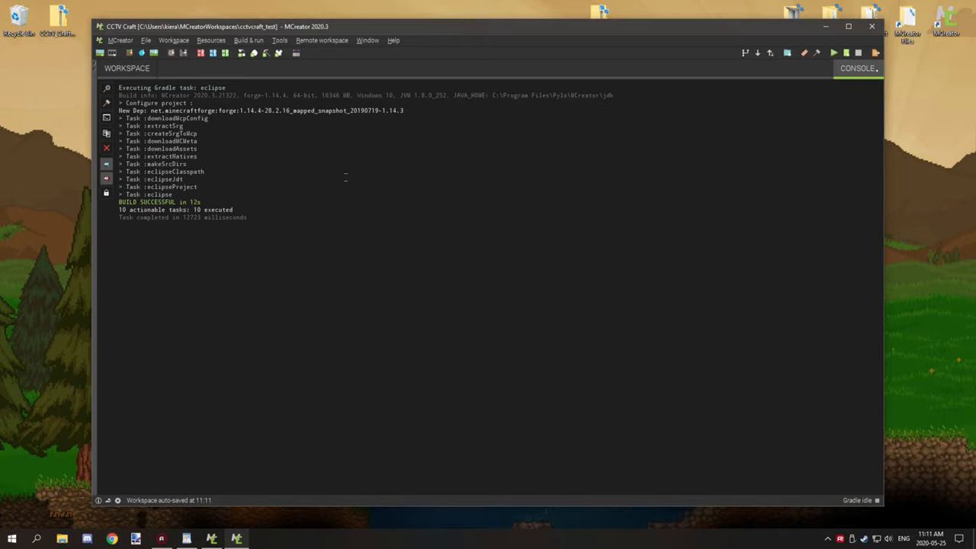
pyautogui.moveTo(350, 155)
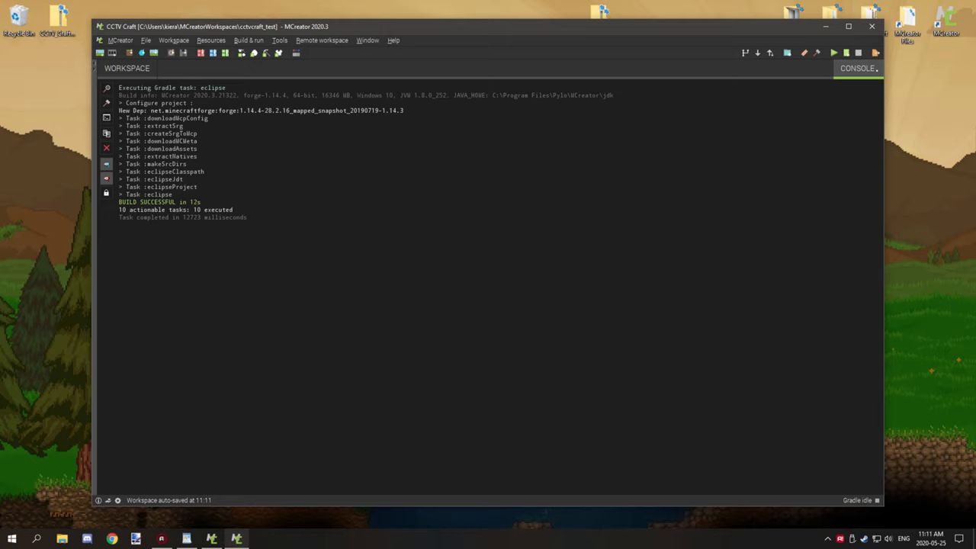
pyautogui.moveTo(224, 431)
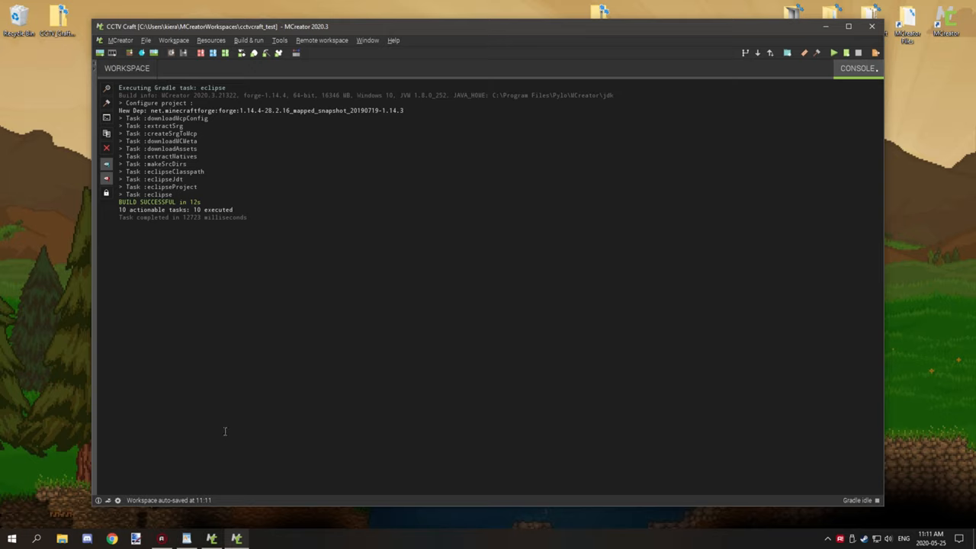
pyautogui.moveTo(224, 419)
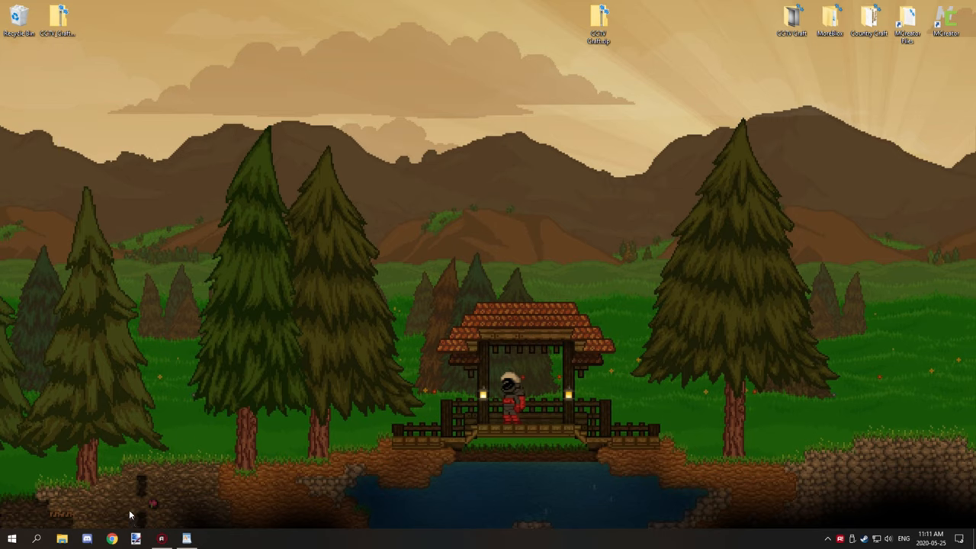
pyautogui.moveTo(134, 511)
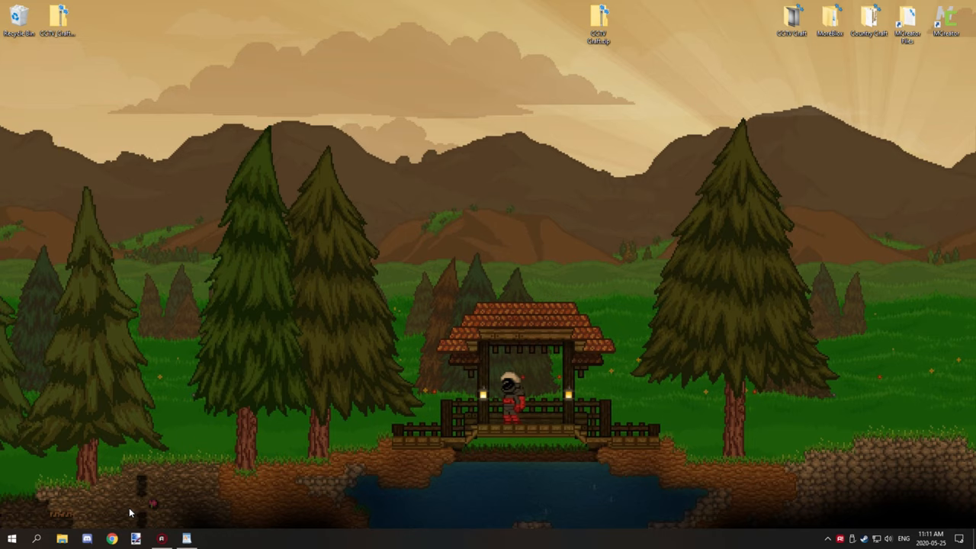
pyautogui.moveTo(404, 414)
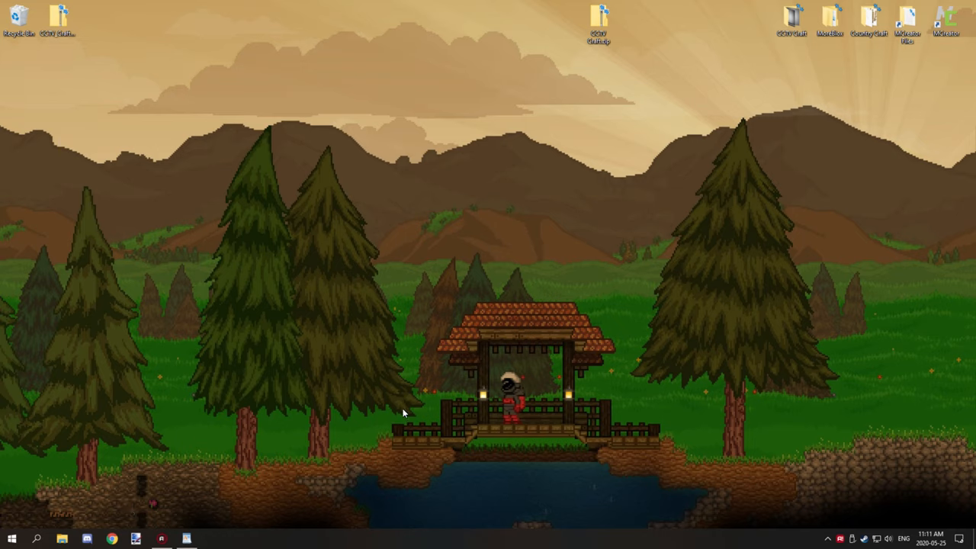
pyautogui.moveTo(356, 393)
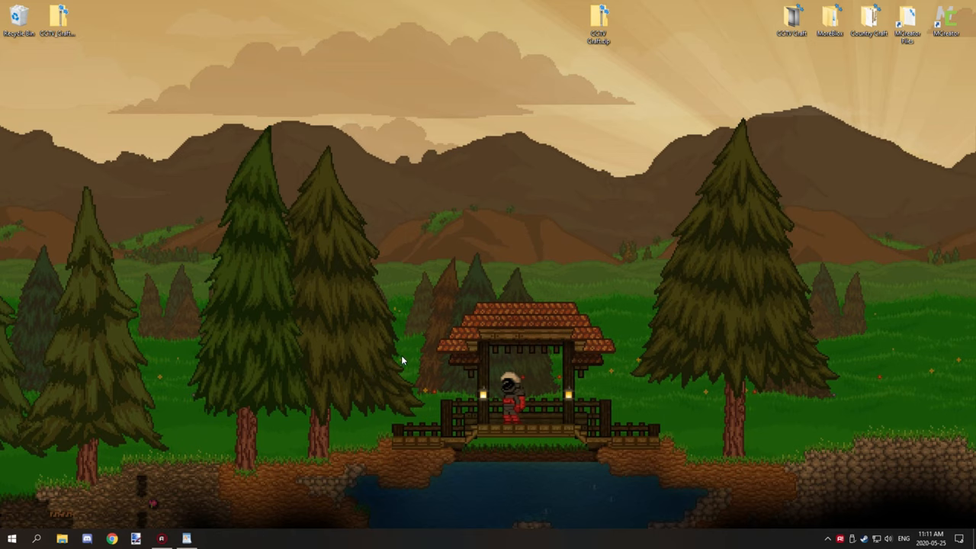
pyautogui.moveTo(408, 344)
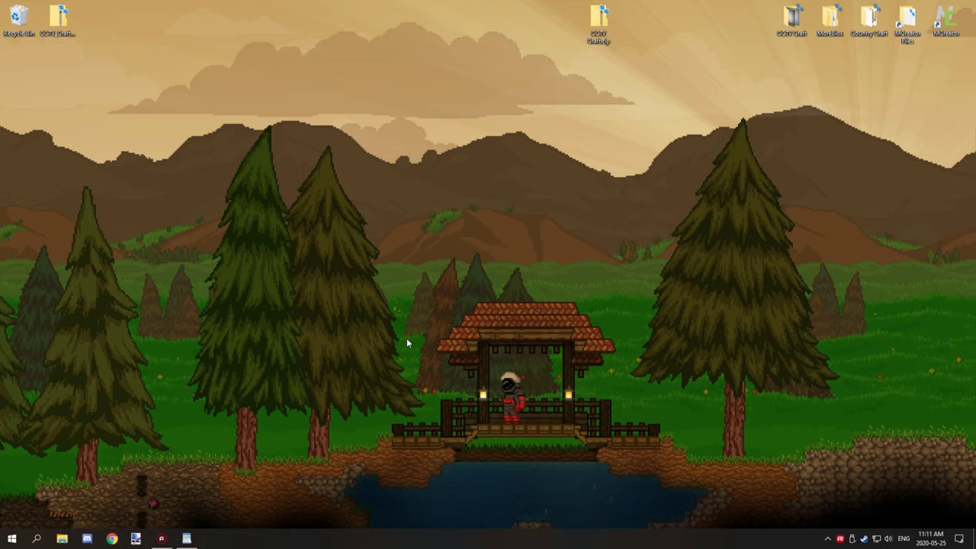
pyautogui.moveTo(469, 321)
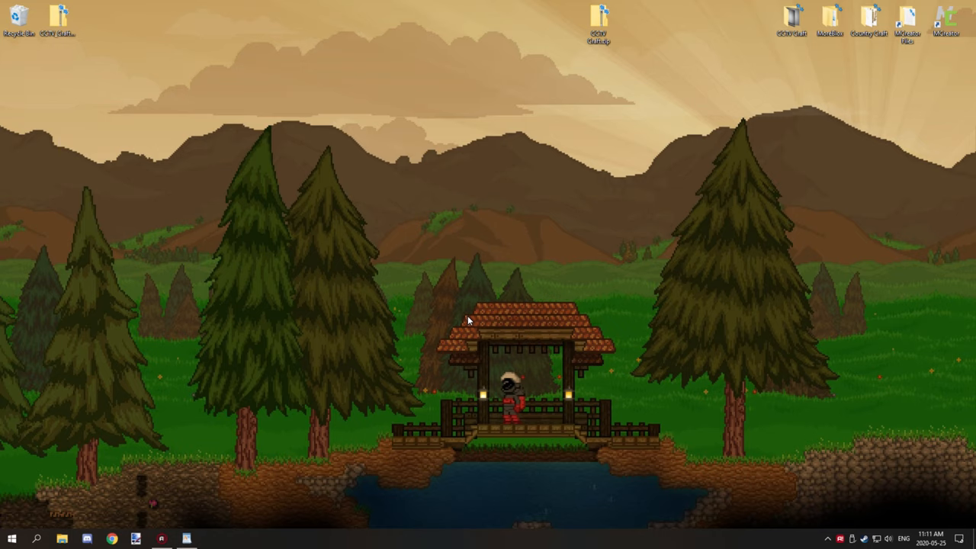
pyautogui.moveTo(478, 305)
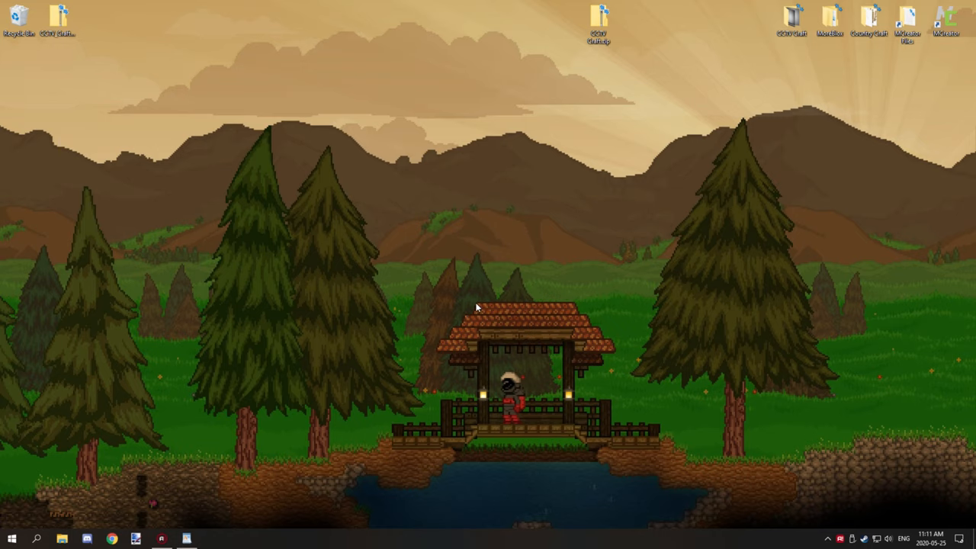